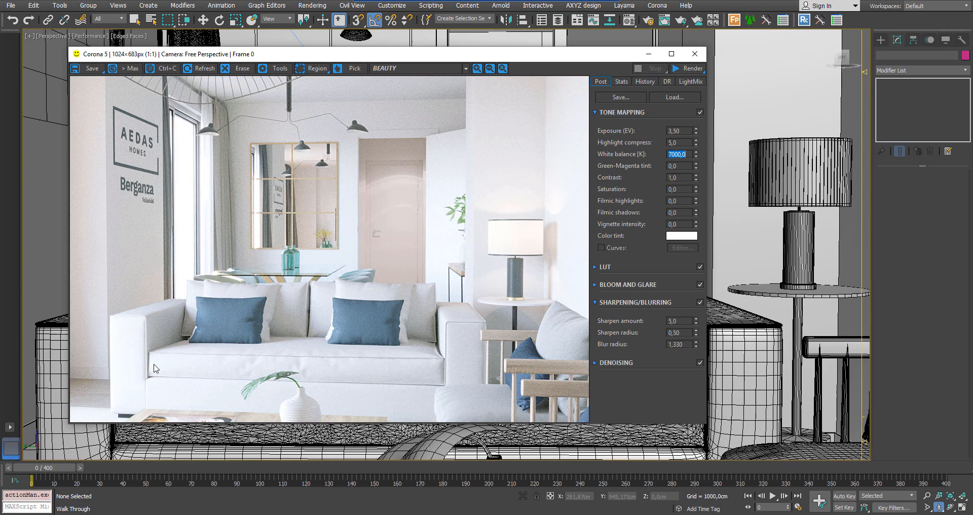
pyautogui.moveTo(601, 188)
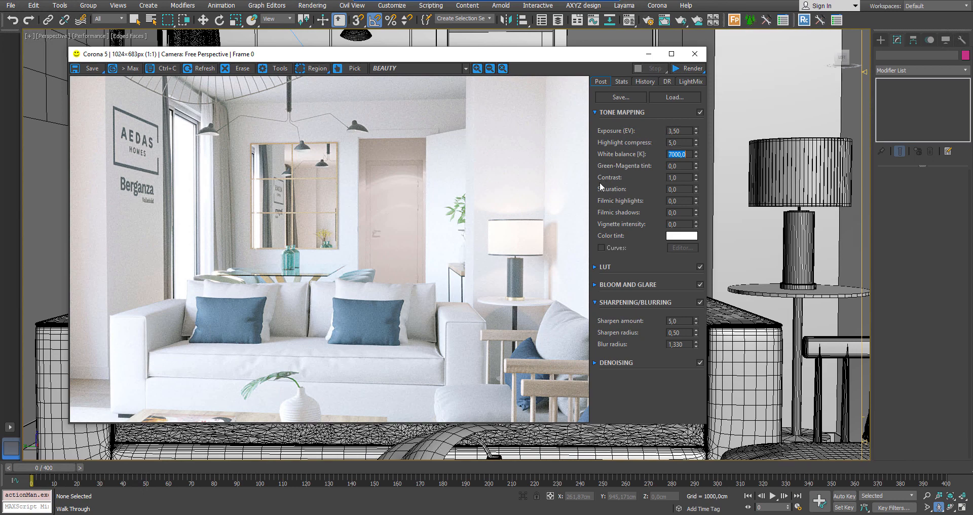
pyautogui.moveTo(544, 161)
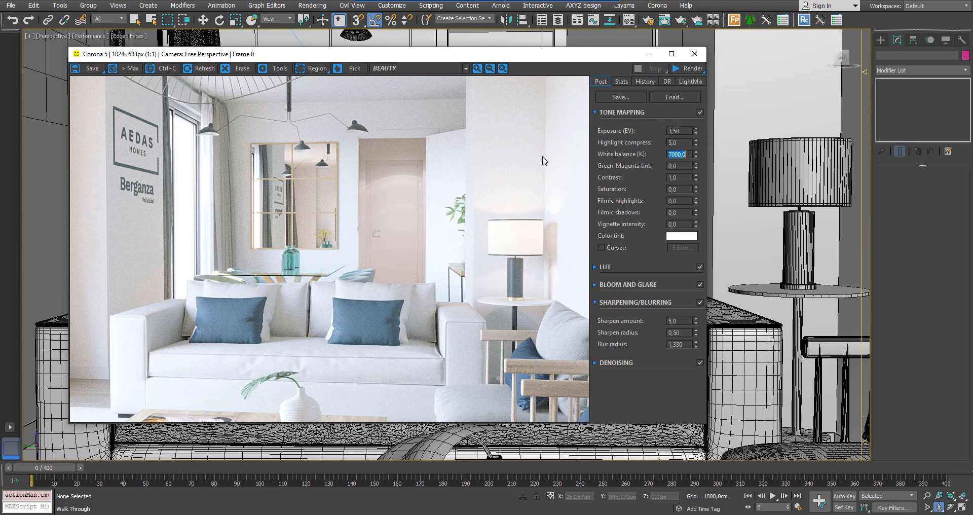
pyautogui.moveTo(652, 54)
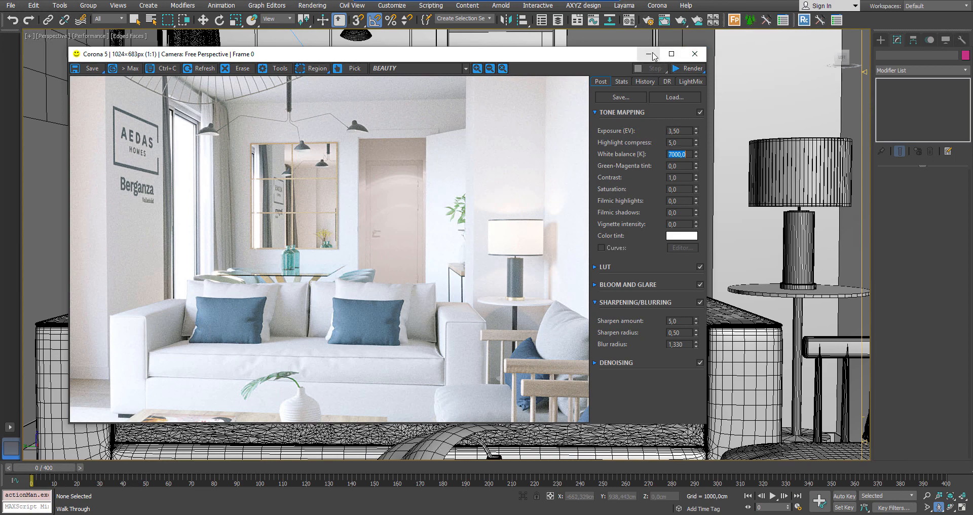
pyautogui.moveTo(652, 54)
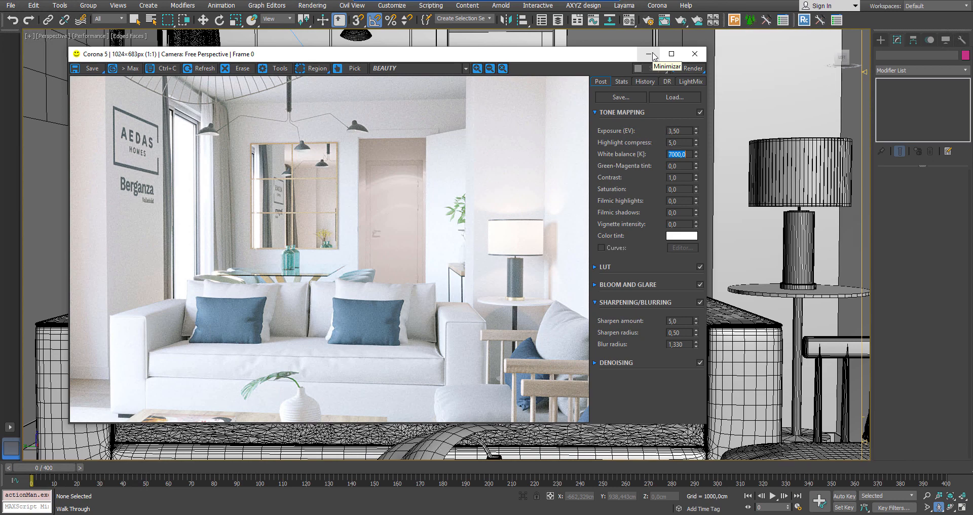
# Step: Minimize the Corona frame buffer window to reveal the living room scene
pyautogui.click(652, 54)
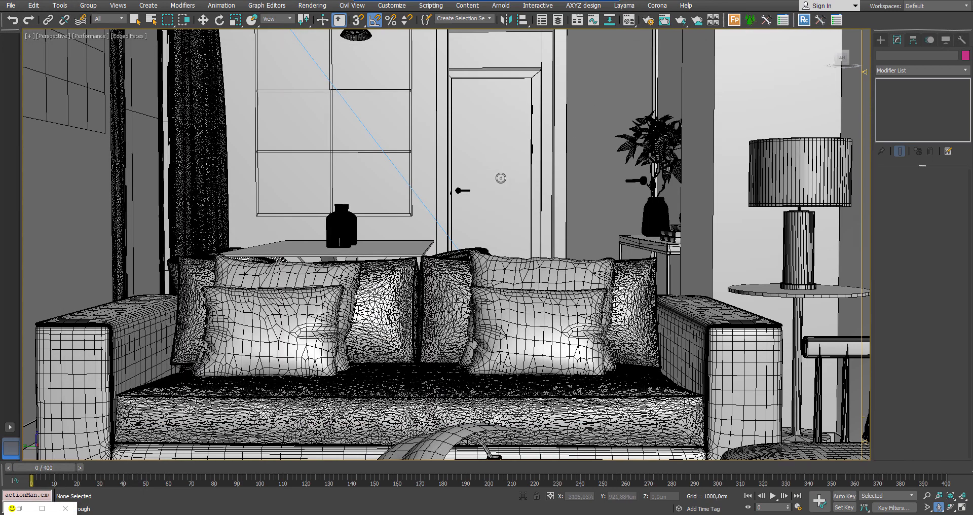
pyautogui.moveTo(501, 189)
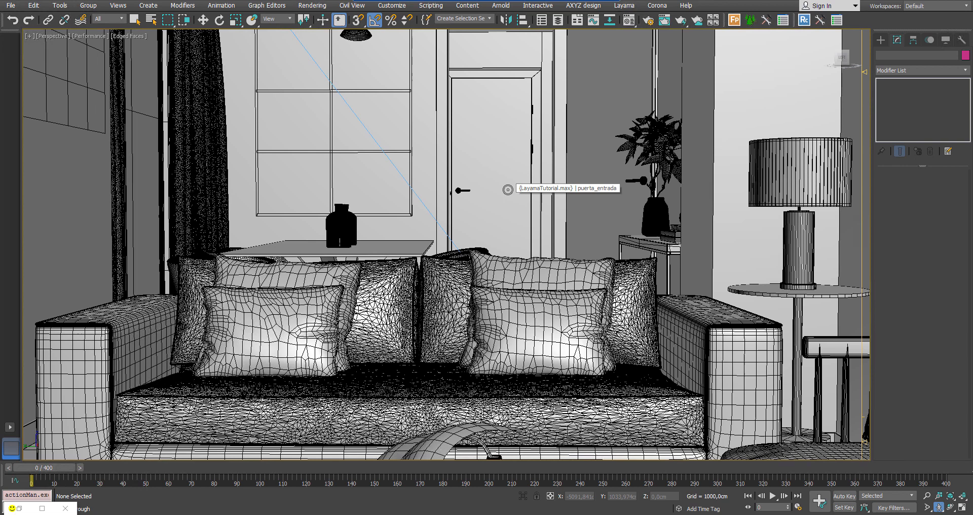
pyautogui.moveTo(508, 189)
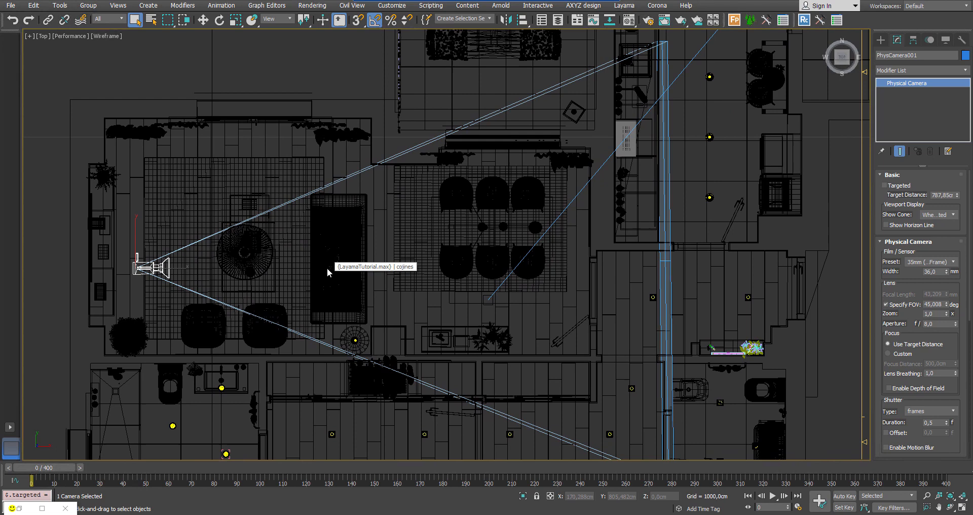
pyautogui.moveTo(329, 273)
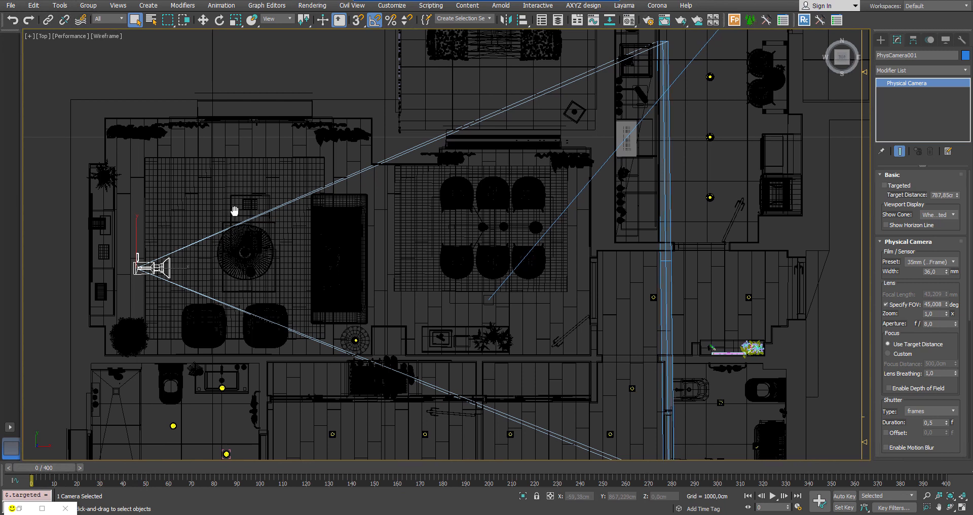
# Step: Clone the camera to the room's middle and top wall, rotating one to look down
pyautogui.click(202, 19)
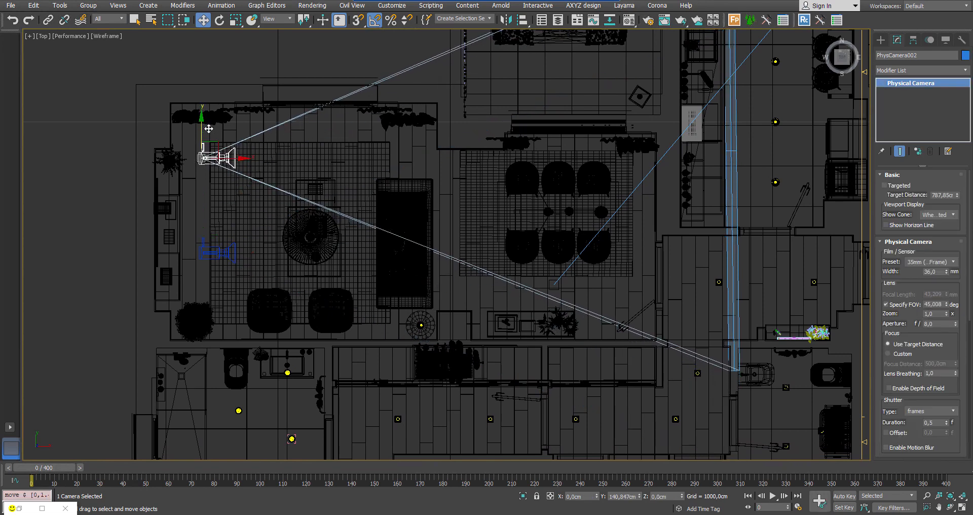
pyautogui.click(209, 129)
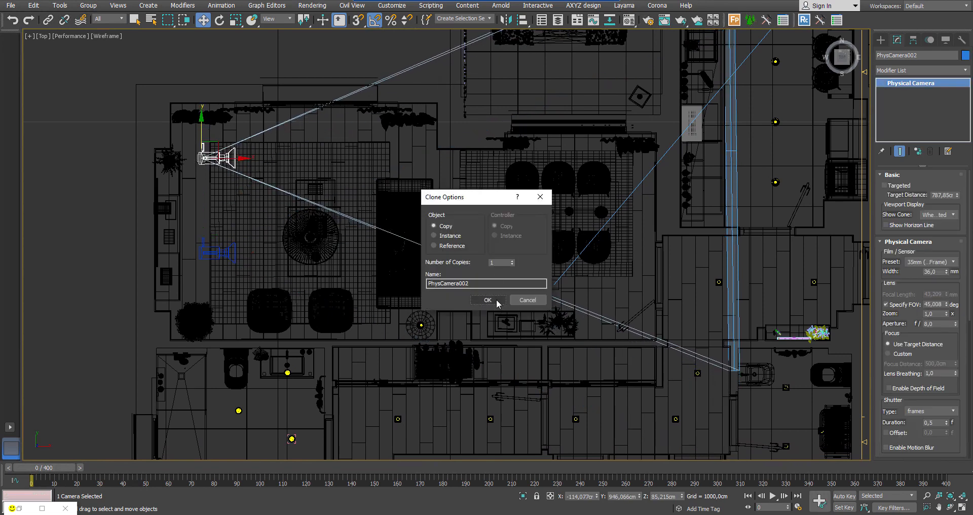
pyautogui.click(488, 299)
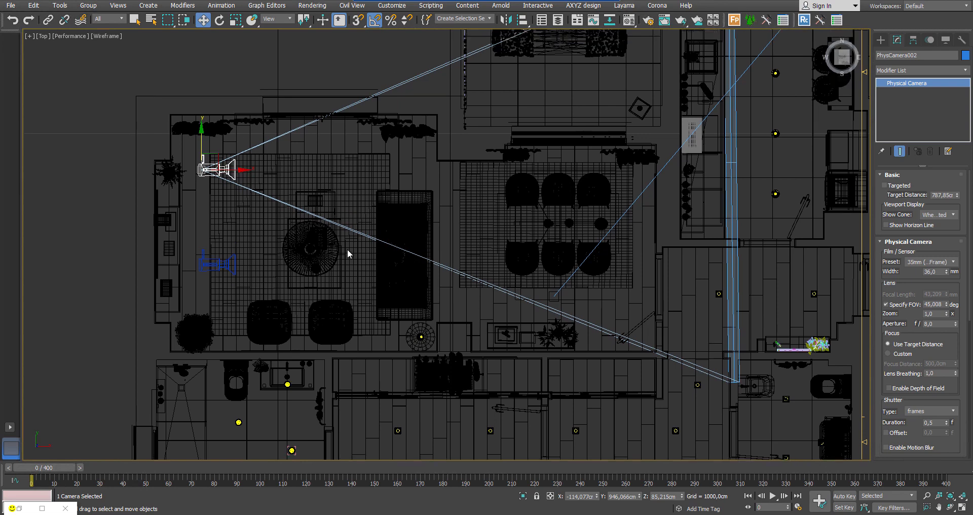
pyautogui.moveTo(220, 168); pyautogui.dragTo(310, 220)
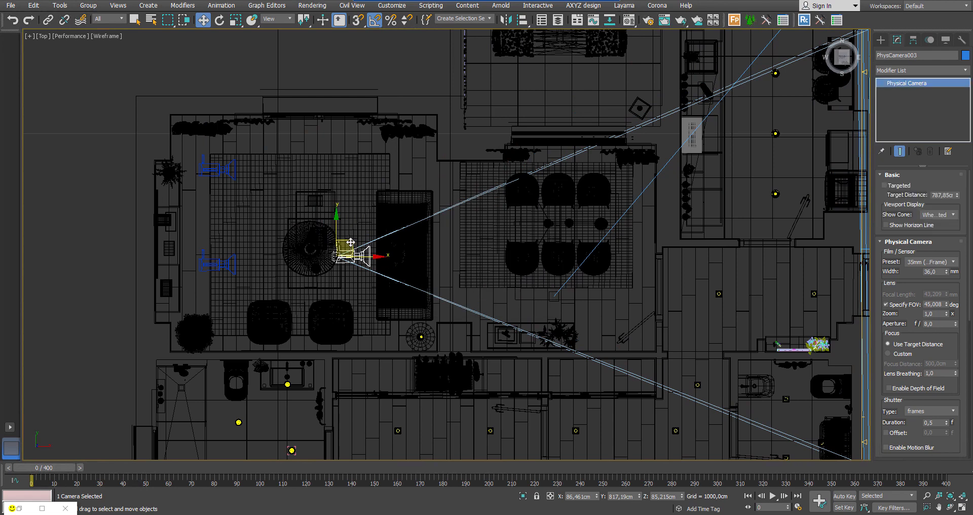
pyautogui.moveTo(349, 242); pyautogui.dragTo(368, 138)
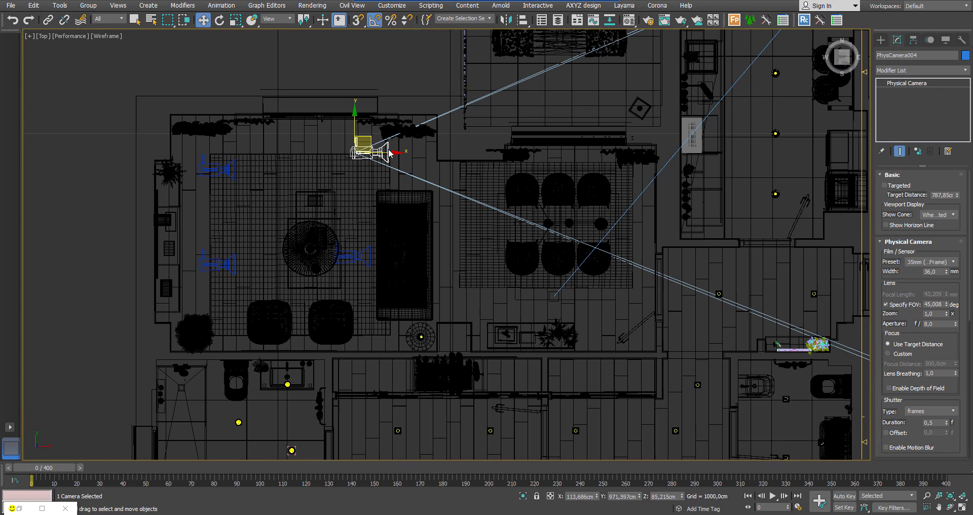
pyautogui.click(218, 20)
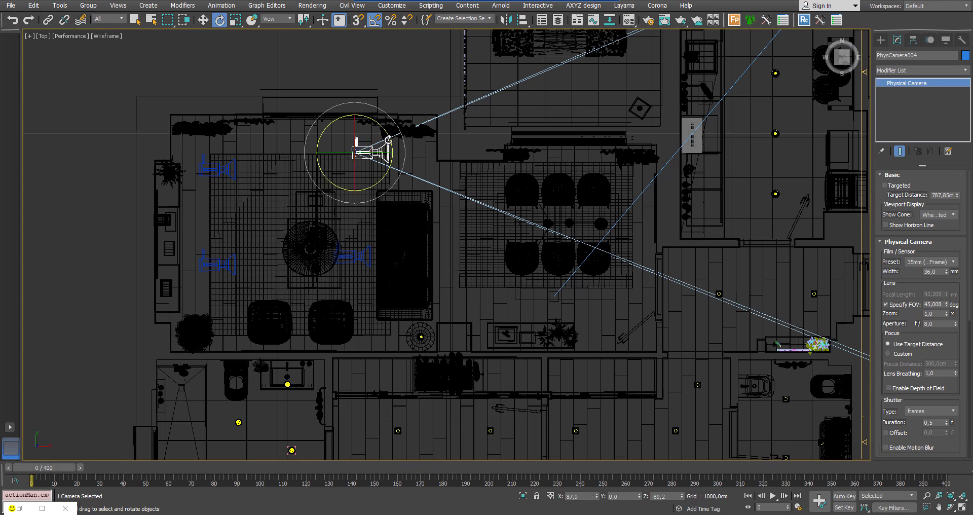
pyautogui.moveTo(381, 139); pyautogui.dragTo(348, 130)
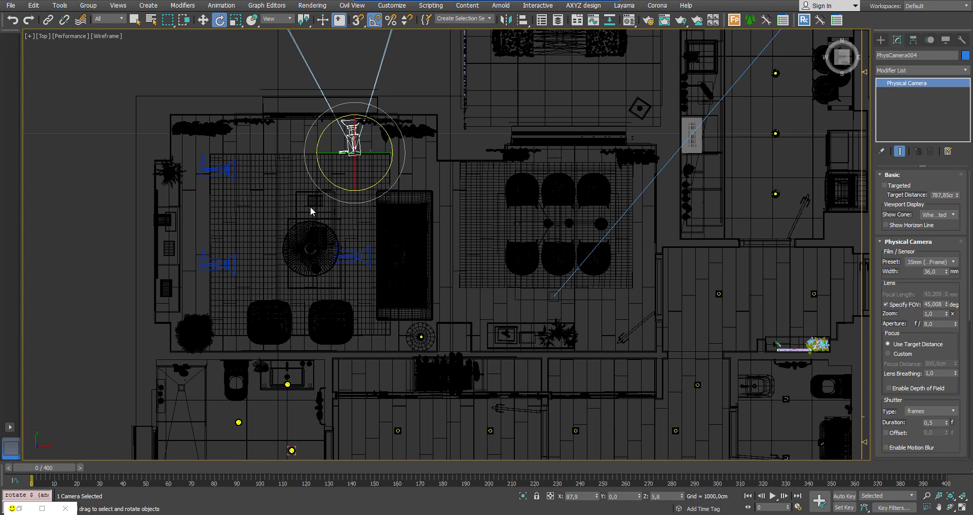
pyautogui.moveTo(211, 259)
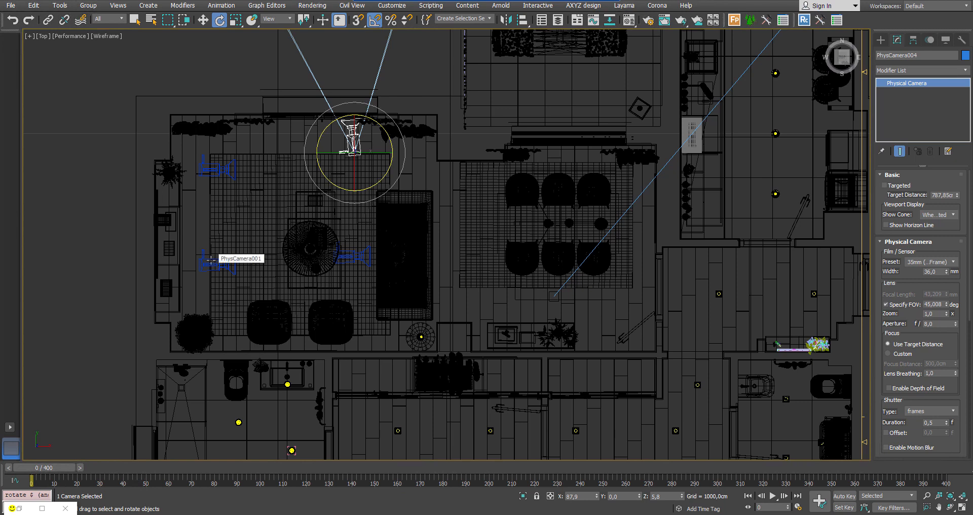
pyautogui.moveTo(211, 259)
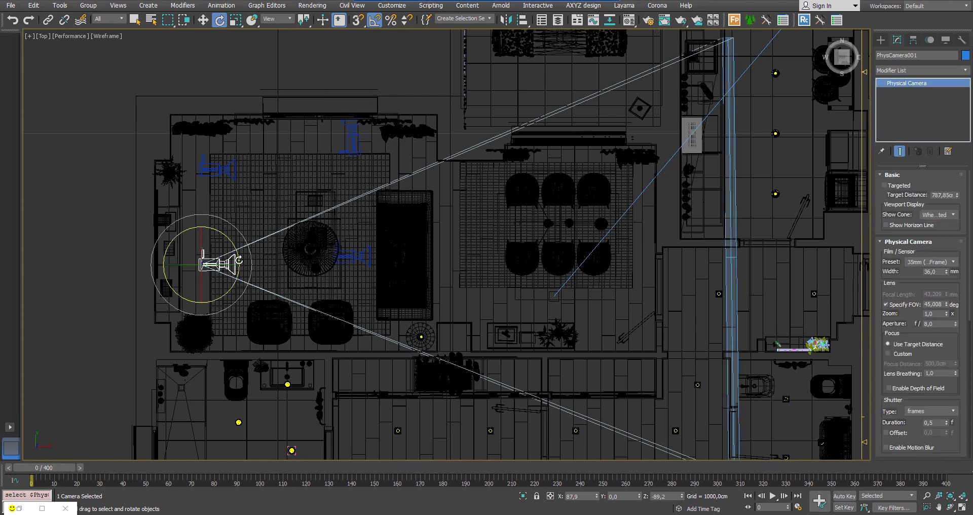
# Step: Clone the physical camera below the dining table, confirming the copies in Clone Options
pyautogui.tripleClick(917, 55)
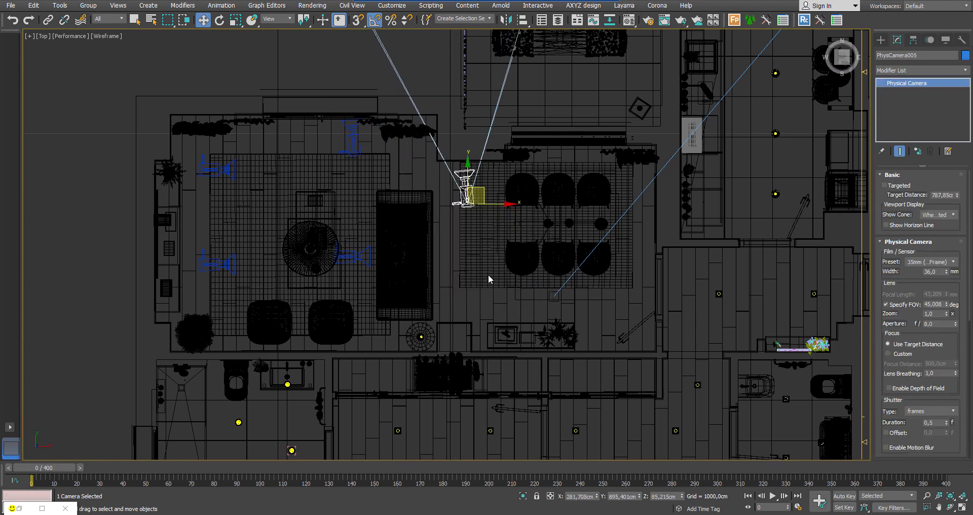
pyautogui.moveTo(469, 186); pyautogui.dragTo(468, 288)
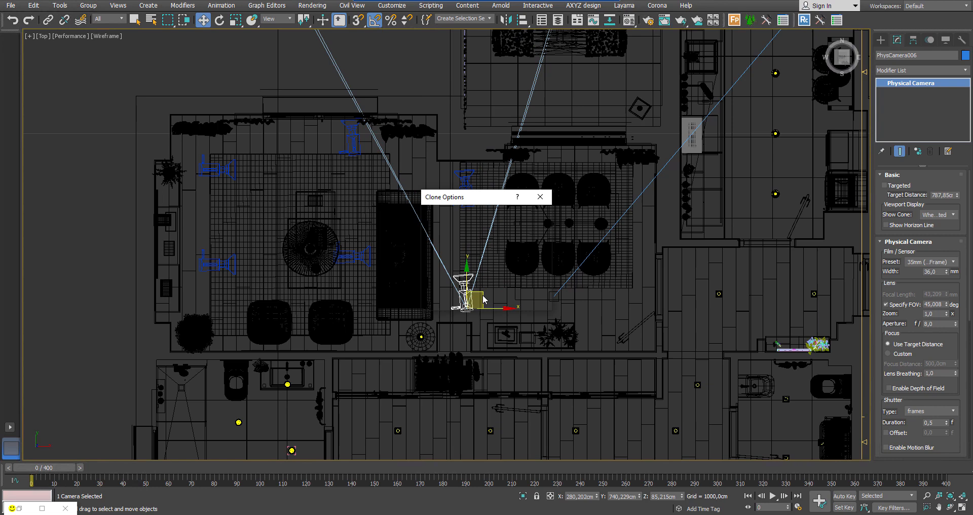
pyautogui.click(539, 197)
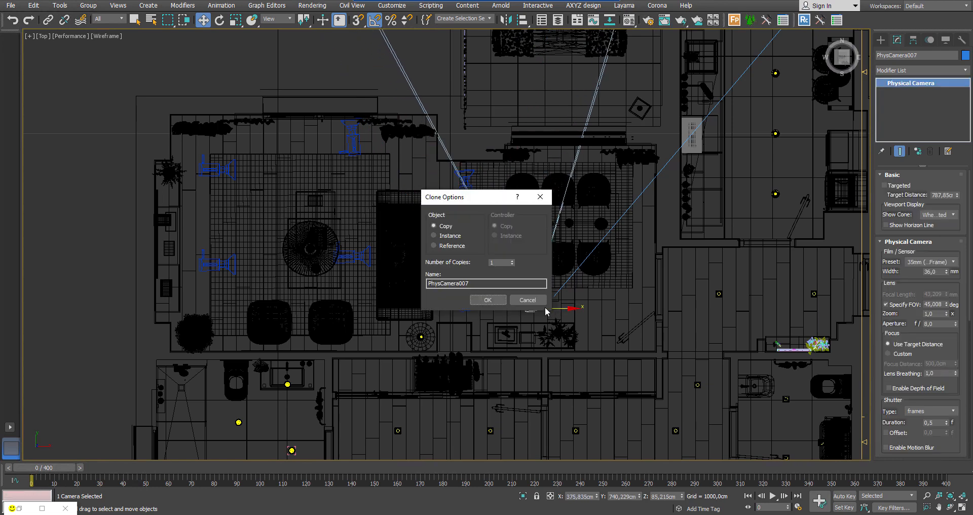
pyautogui.click(488, 300)
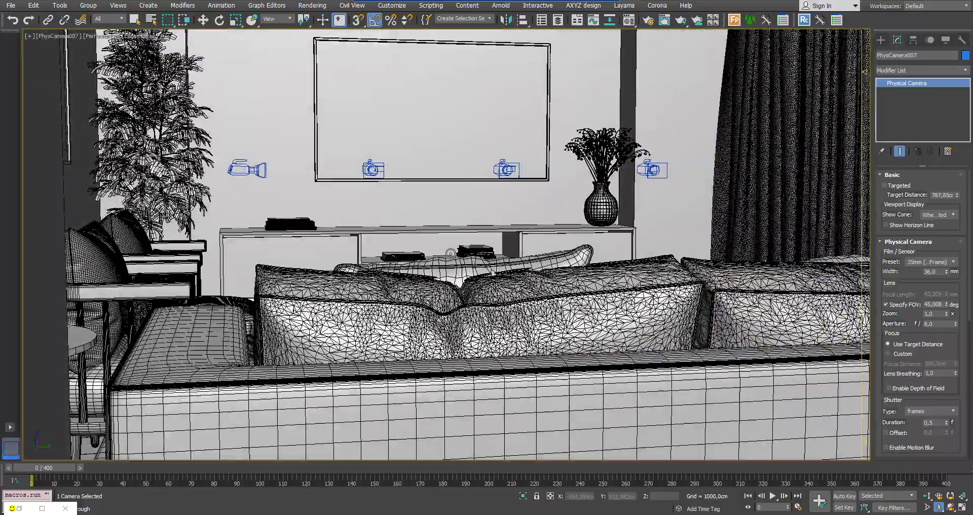
# Step: Orbit the perspective view to inspect the placed cameras from behind the sofa
pyautogui.moveTo(435, 248); pyautogui.dragTo(447, 292)
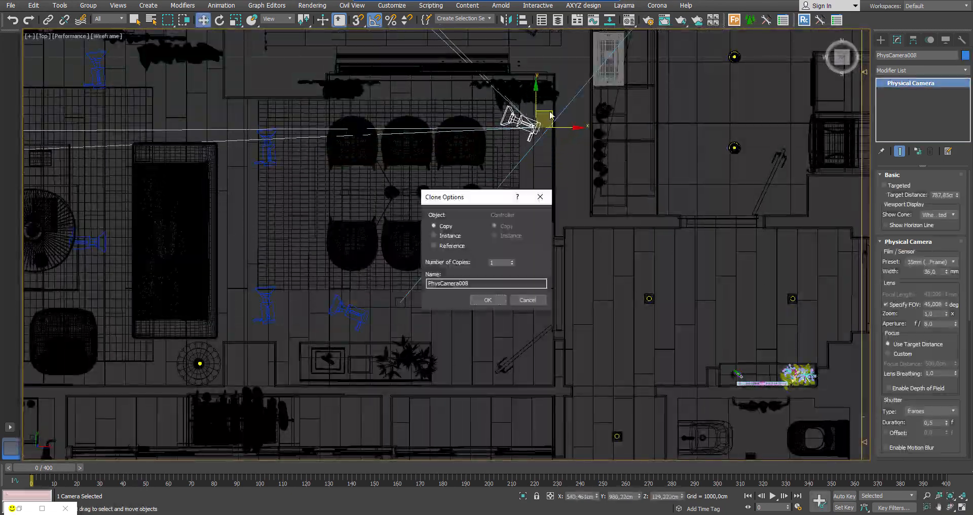
# Step: Confirm Copy in Clone Options to add camera copies east of the dining area
pyautogui.click(488, 300)
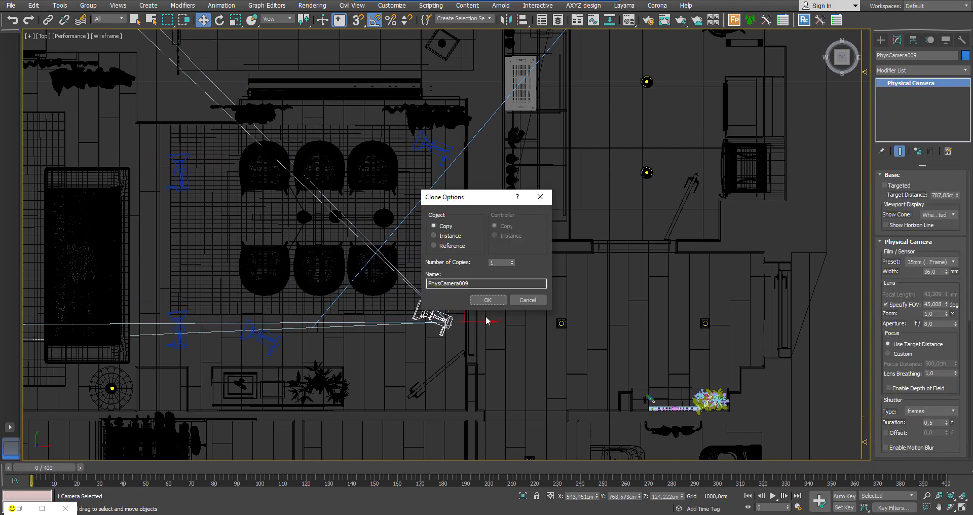
pyautogui.click(488, 300)
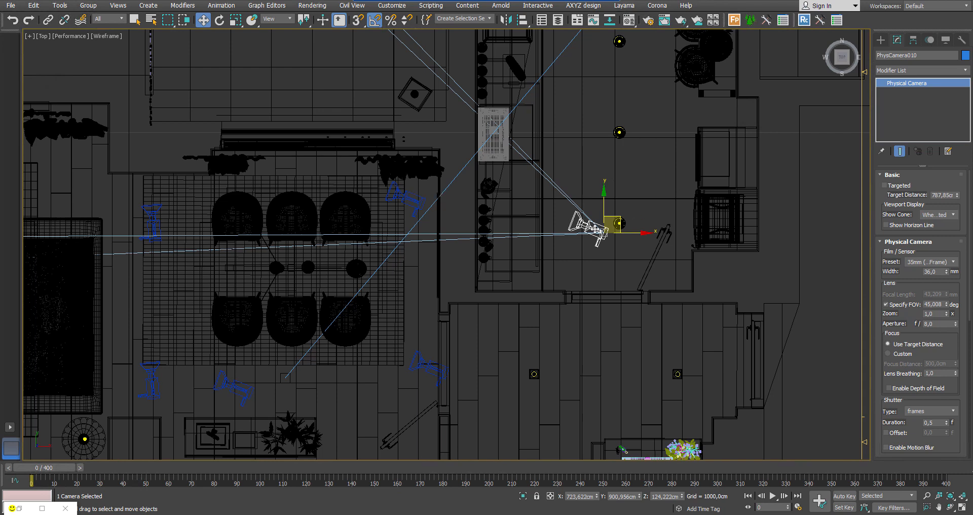
pyautogui.moveTo(400, 210)
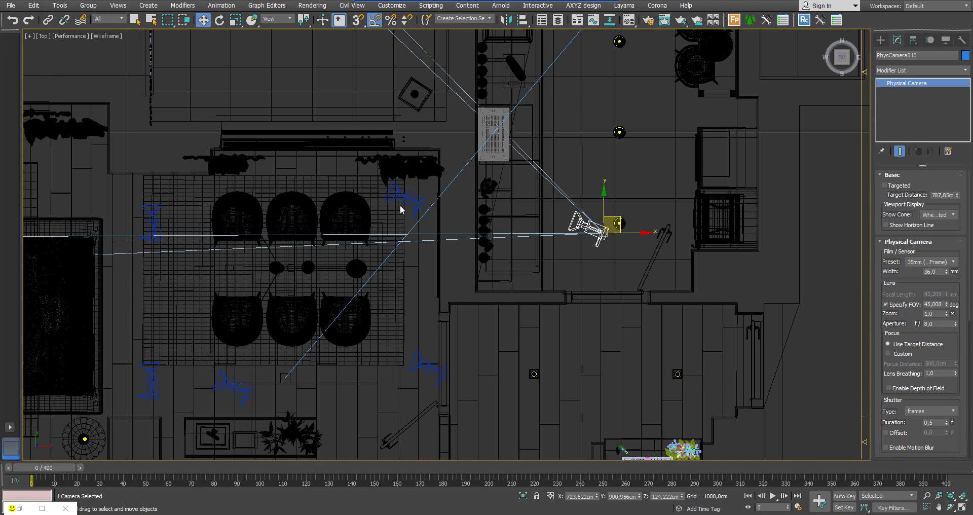
pyautogui.moveTo(443, 218)
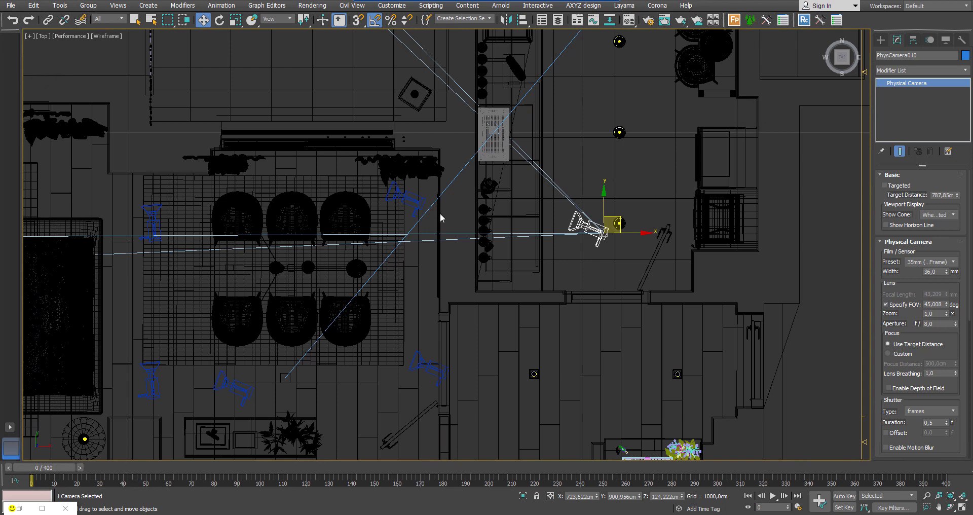
pyautogui.moveTo(431, 368)
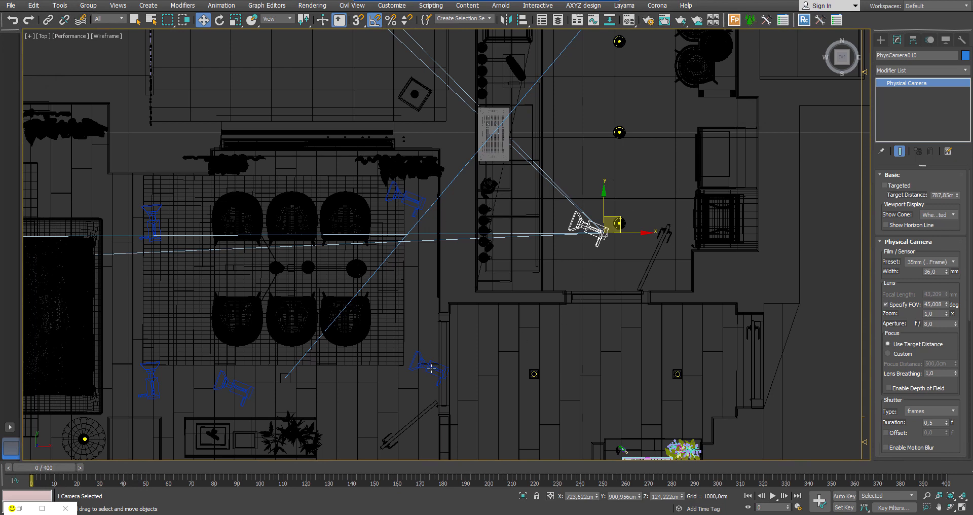
# Step: Copy the camera in the lower room further to the right
pyautogui.moveTo(605, 221); pyautogui.dragTo(438, 366)
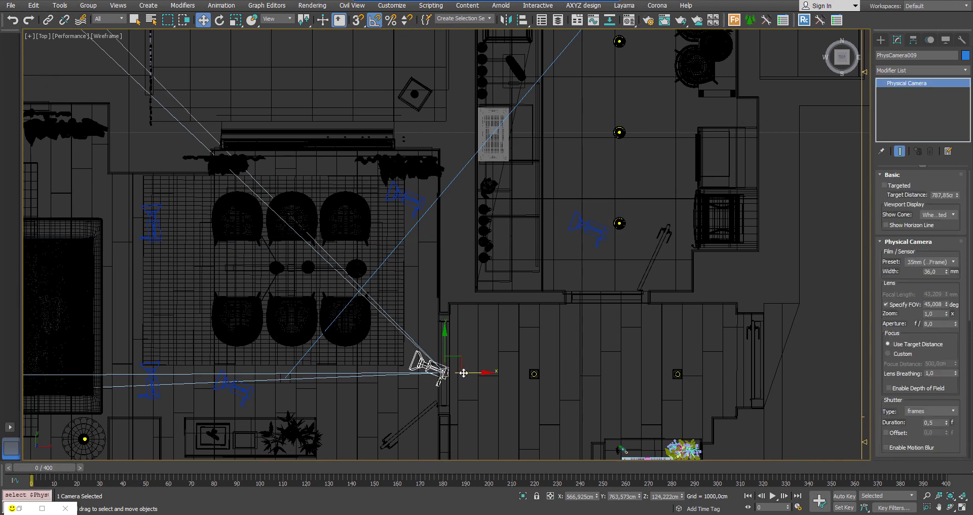
pyautogui.moveTo(441, 372); pyautogui.dragTo(611, 367)
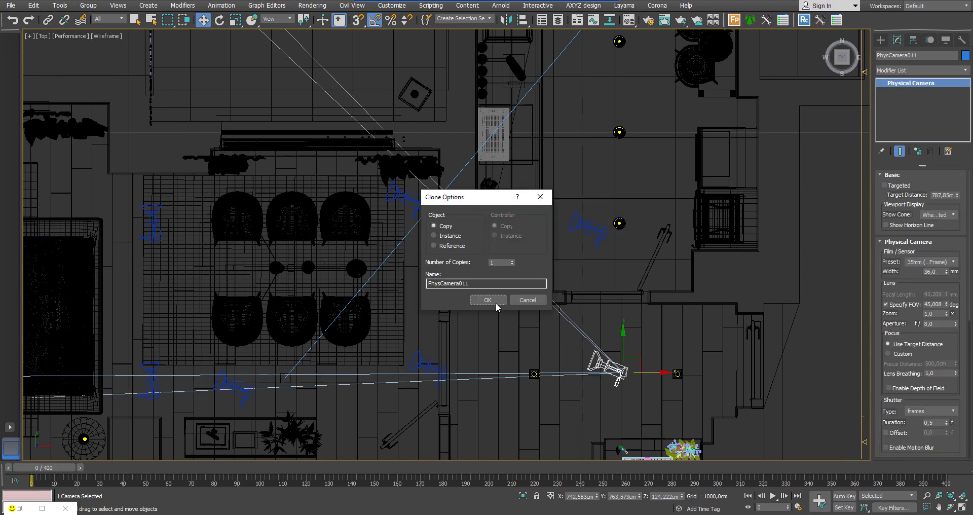
pyautogui.click(487, 300)
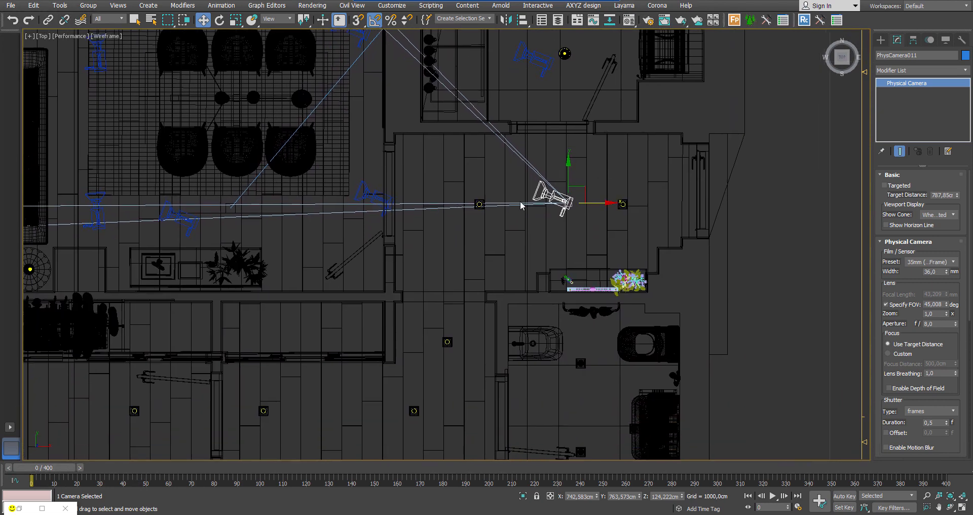
pyautogui.moveTo(614, 333)
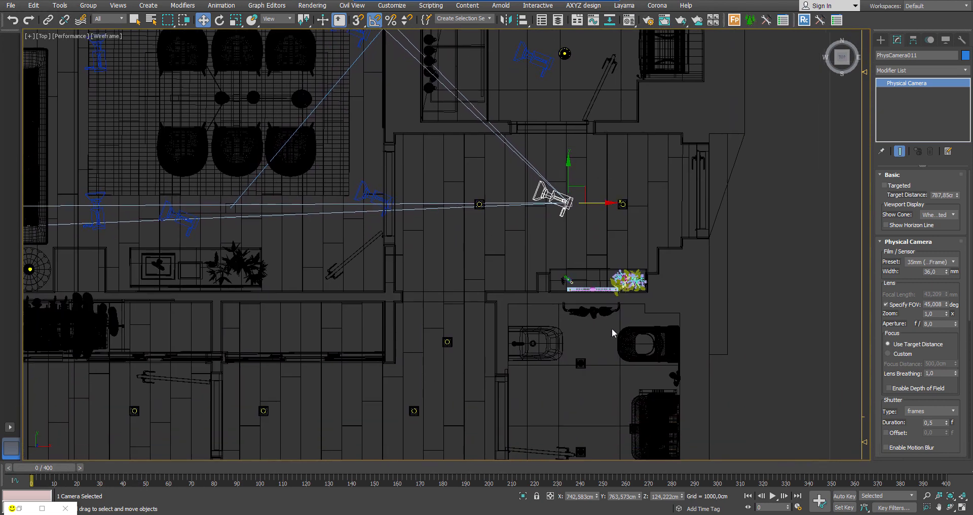
# Step: Pan to the upper rooms and clone cameras north along the corridor
pyautogui.moveTo(556, 199); pyautogui.dragTo(447, 298)
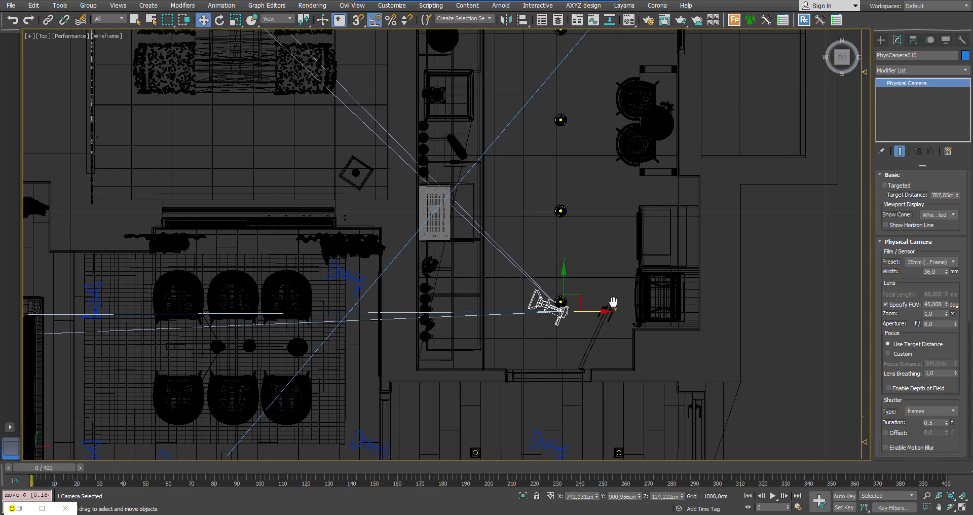
pyautogui.moveTo(558, 301); pyautogui.dragTo(556, 233)
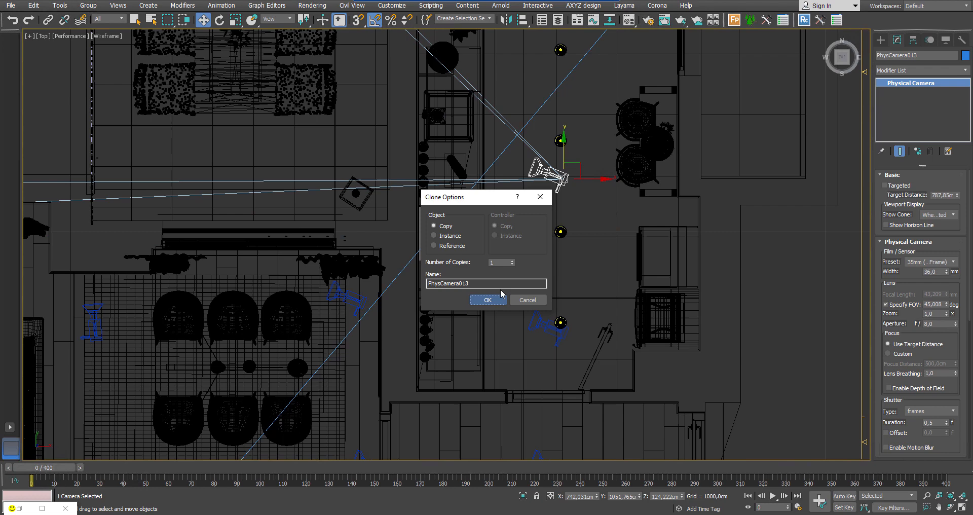
pyautogui.click(487, 300)
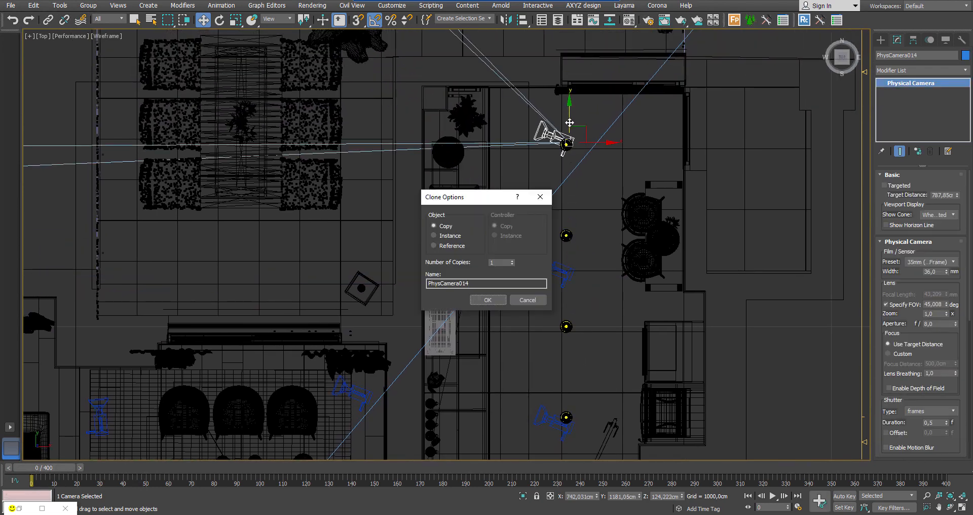
pyautogui.click(487, 300)
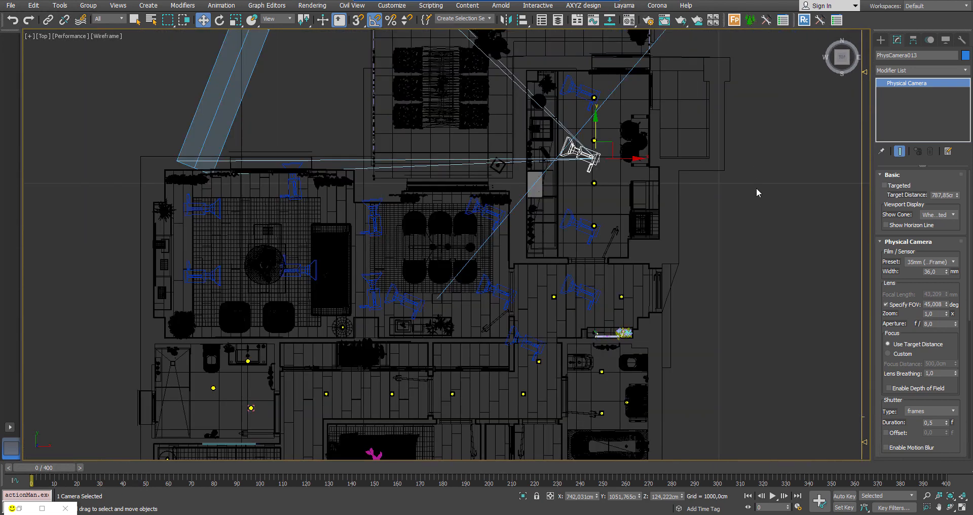
# Step: Open the Layama menu in the main menu bar
pyautogui.click(624, 5)
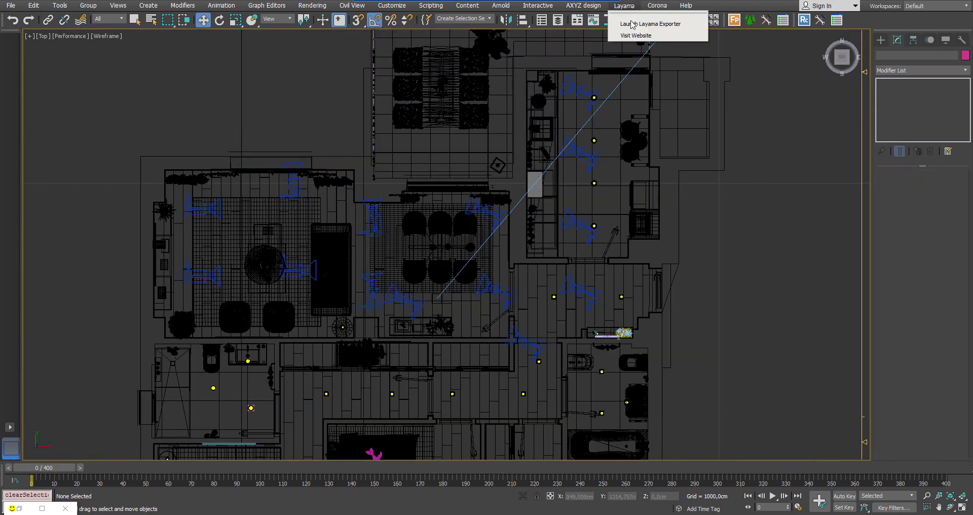
# Step: Launch the Layama Exporter and drag its panel to the right, off the plan
pyautogui.click(650, 24)
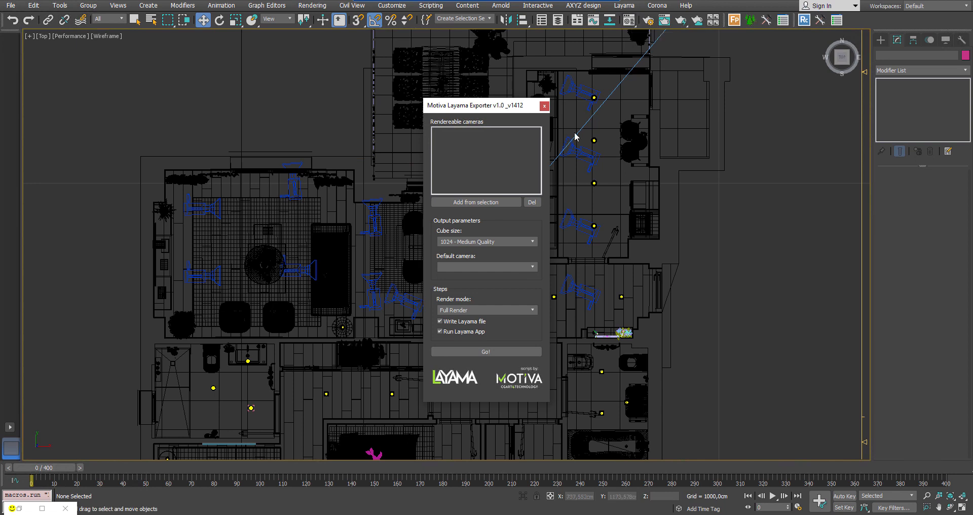
pyautogui.moveTo(475, 105); pyautogui.dragTo(500, 105)
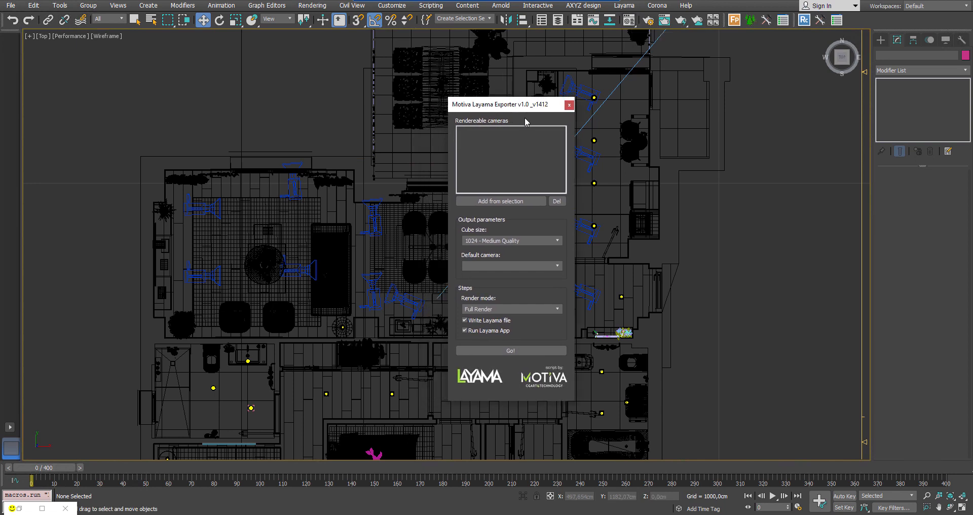
pyautogui.moveTo(503, 104); pyautogui.dragTo(662, 81)
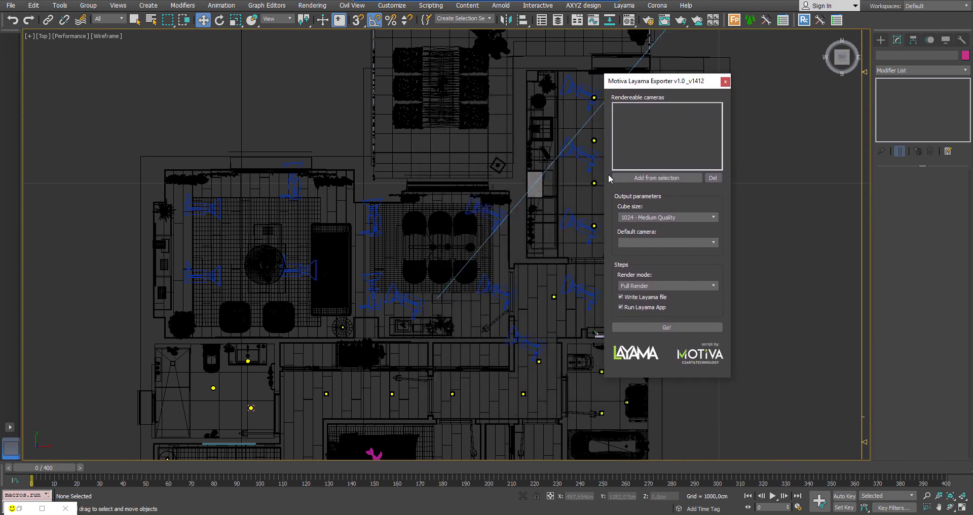
pyautogui.moveTo(685, 221)
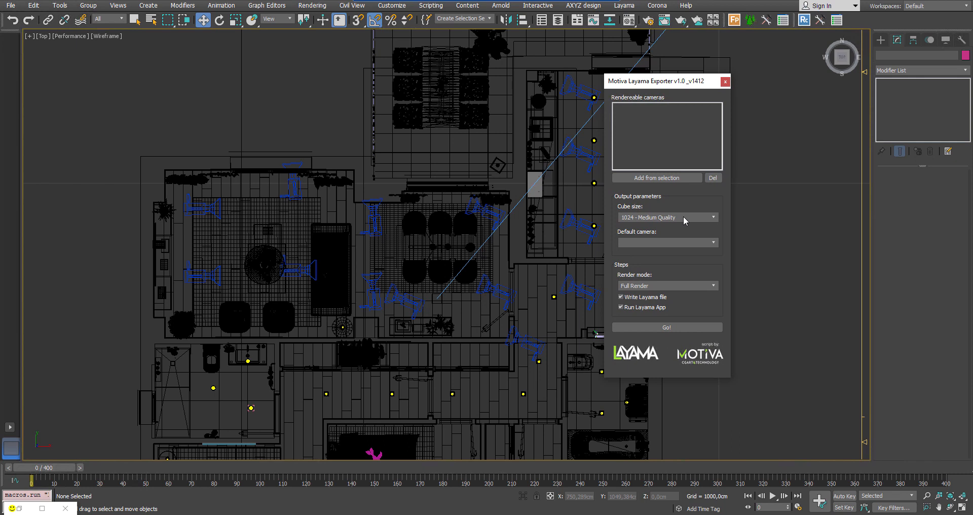
pyautogui.moveTo(694, 144)
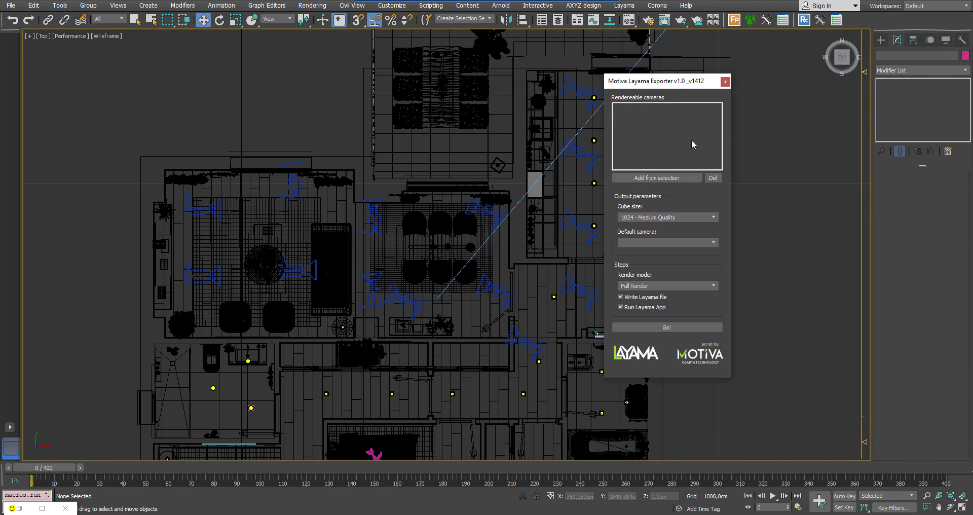
pyautogui.moveTo(655, 80); pyautogui.dragTo(698, 81)
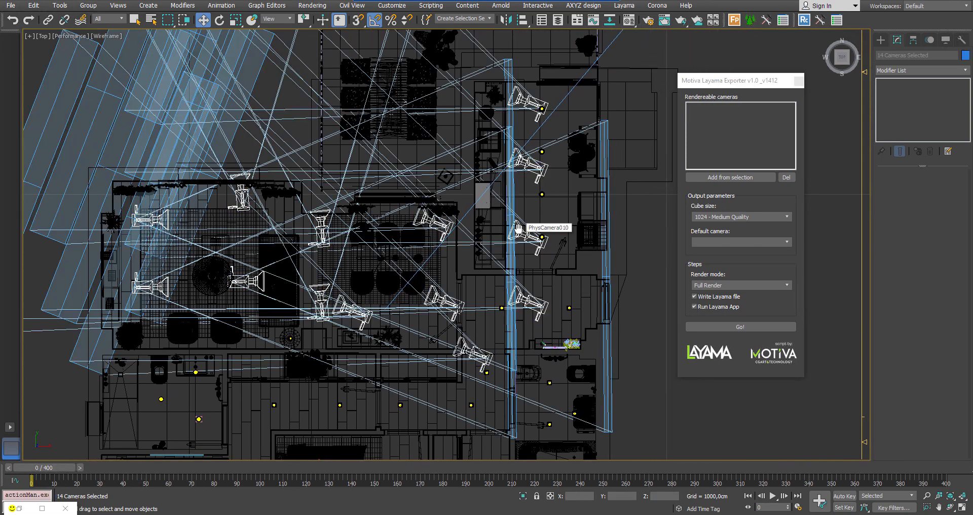
pyautogui.click(730, 177)
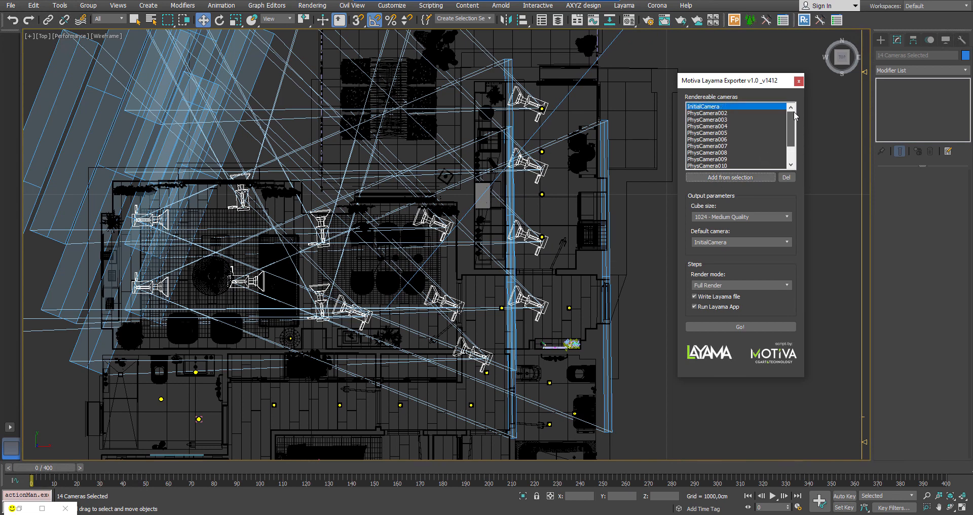
pyautogui.click(708, 126)
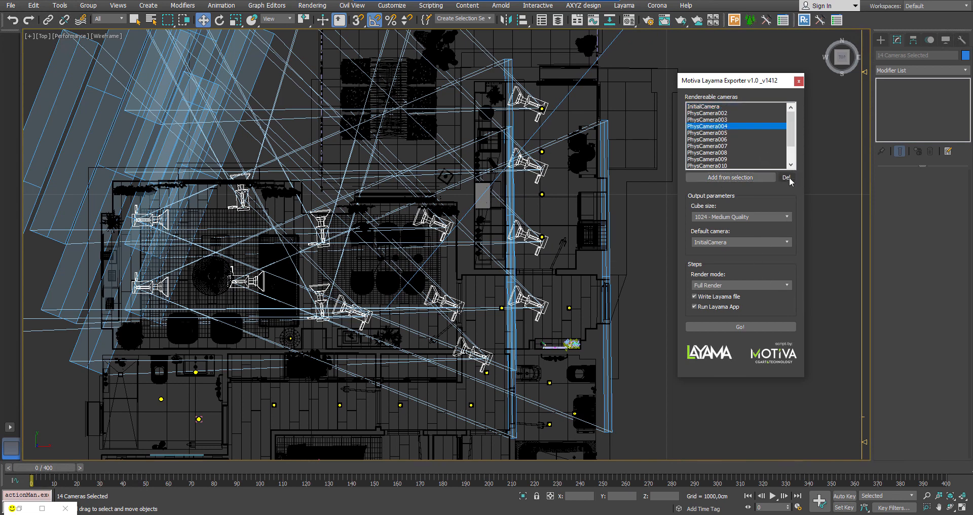
pyautogui.moveTo(735, 109)
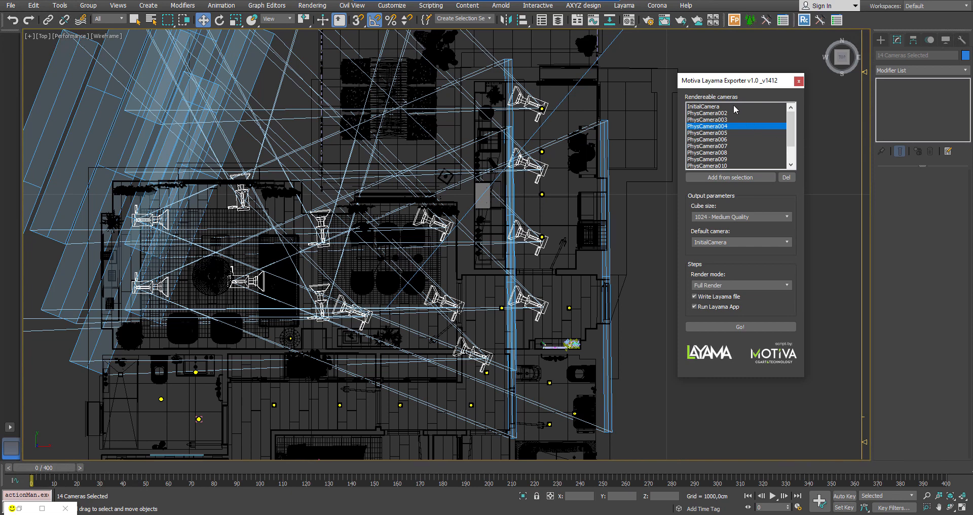
pyautogui.click(703, 106)
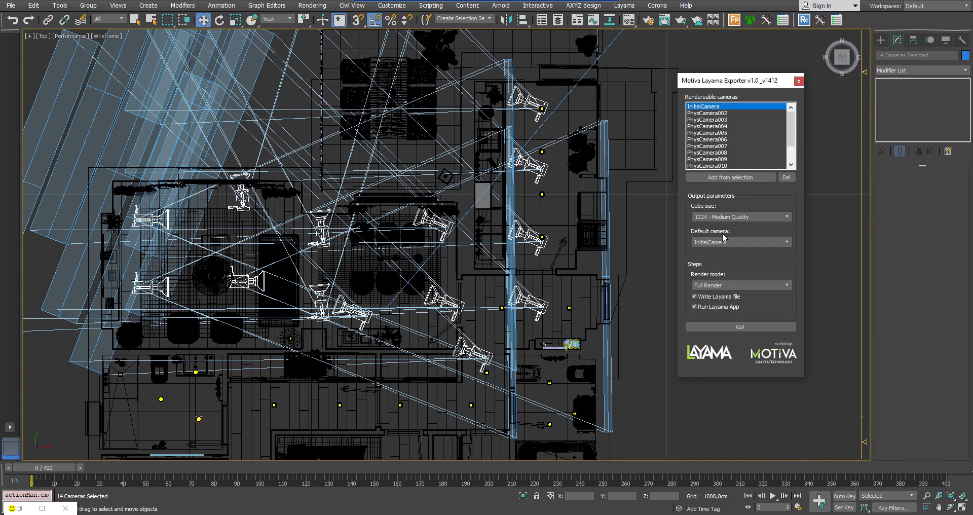
pyautogui.click(787, 242)
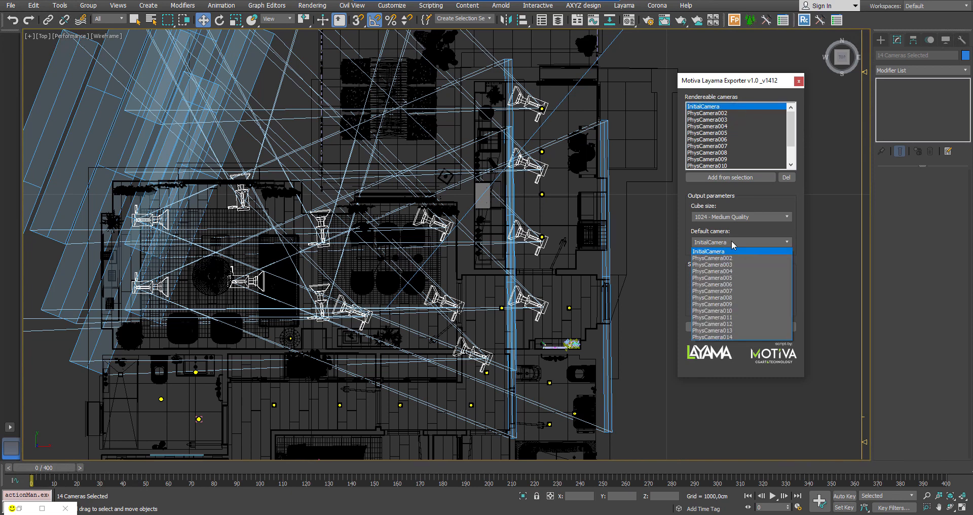
pyautogui.moveTo(735, 258)
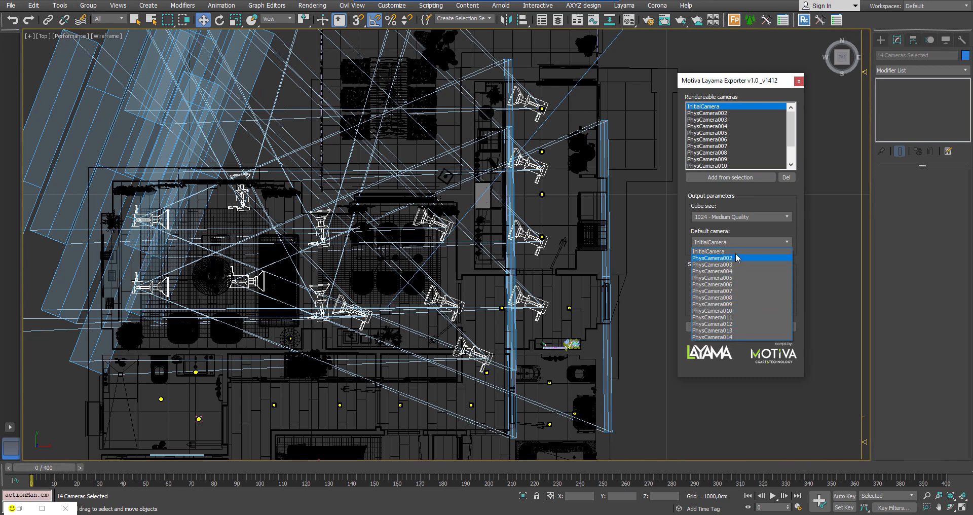
pyautogui.click(708, 250)
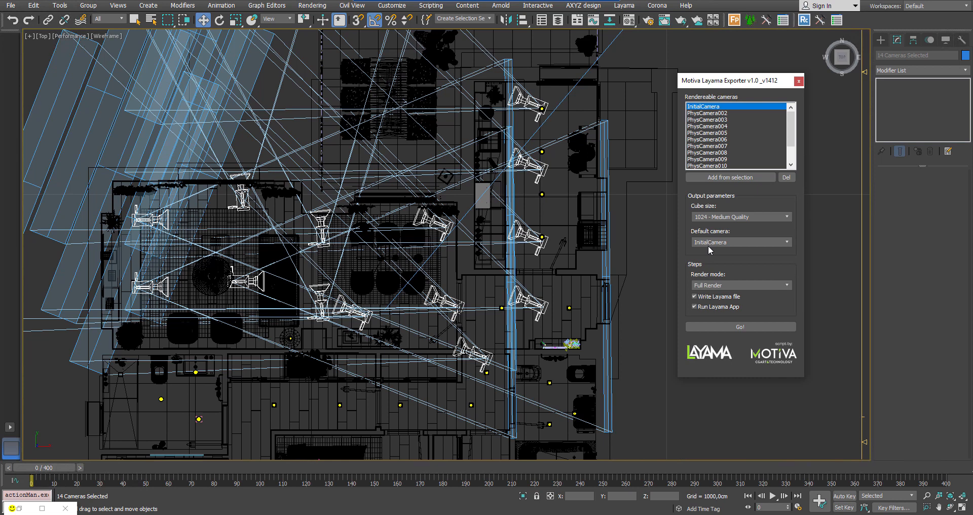
pyautogui.moveTo(788, 203)
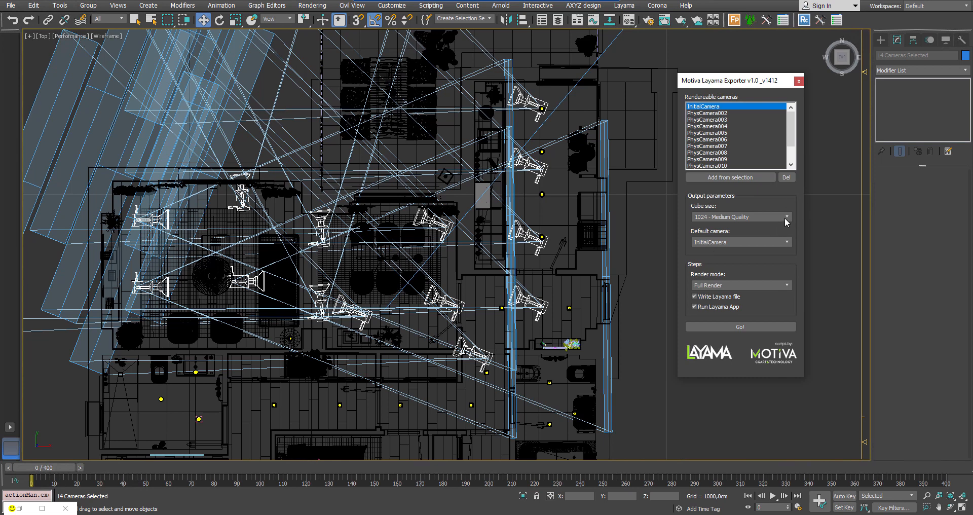
# Step: Set the Layama Exporter cube size to 512 - Draft Quality
pyautogui.click(786, 216)
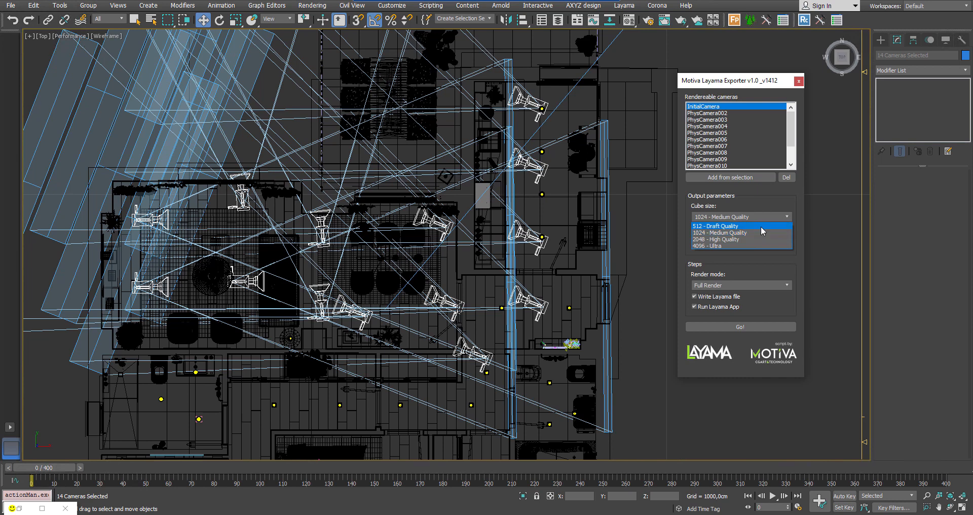
pyautogui.click(714, 225)
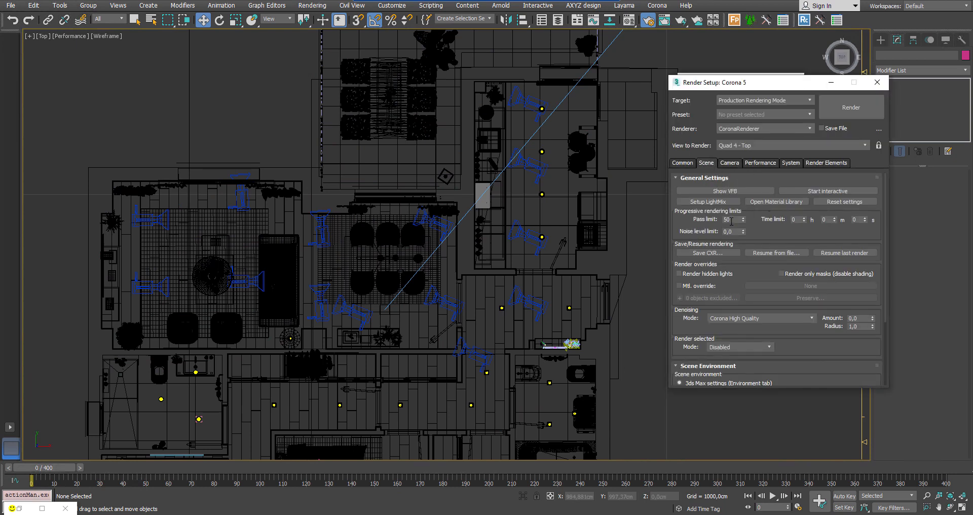
pyautogui.tripleClick(729, 219)
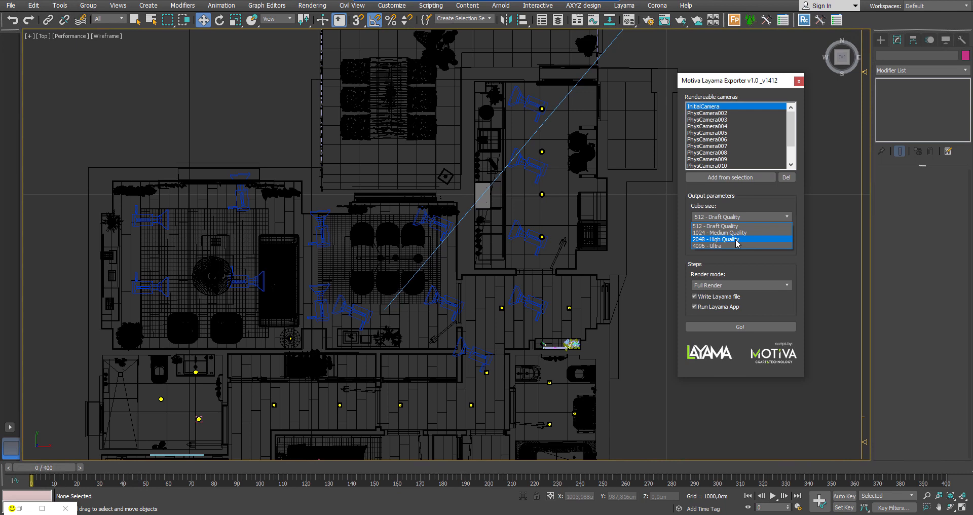
pyautogui.moveTo(743, 232)
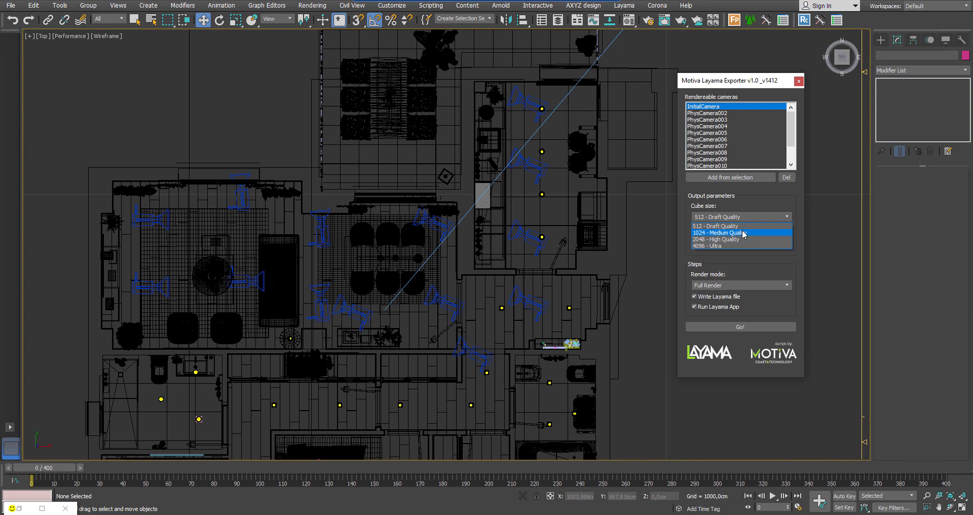
pyautogui.moveTo(742, 246)
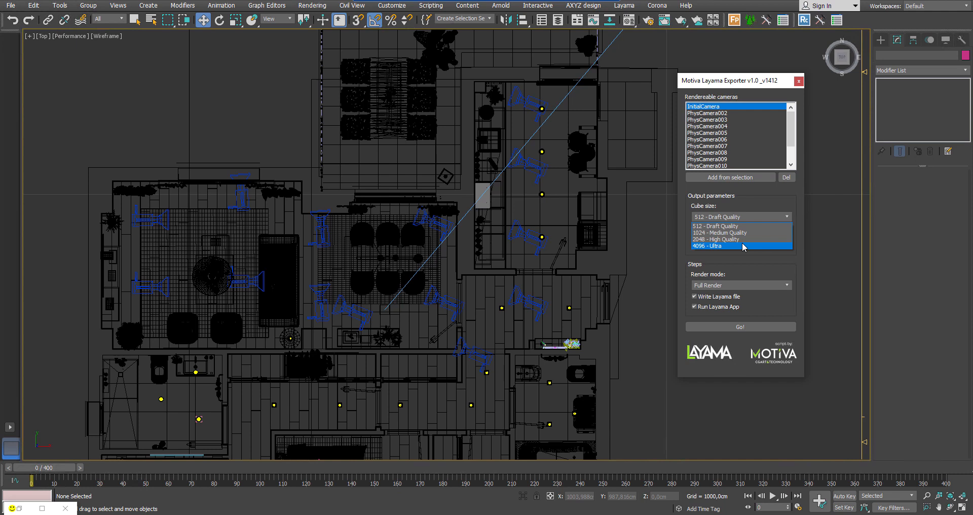
pyautogui.click(715, 225)
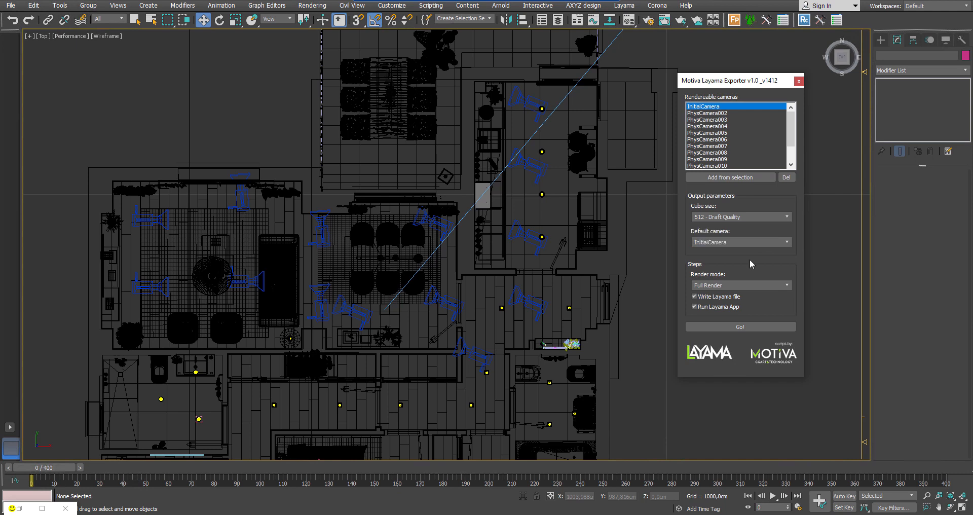
pyautogui.moveTo(769, 289)
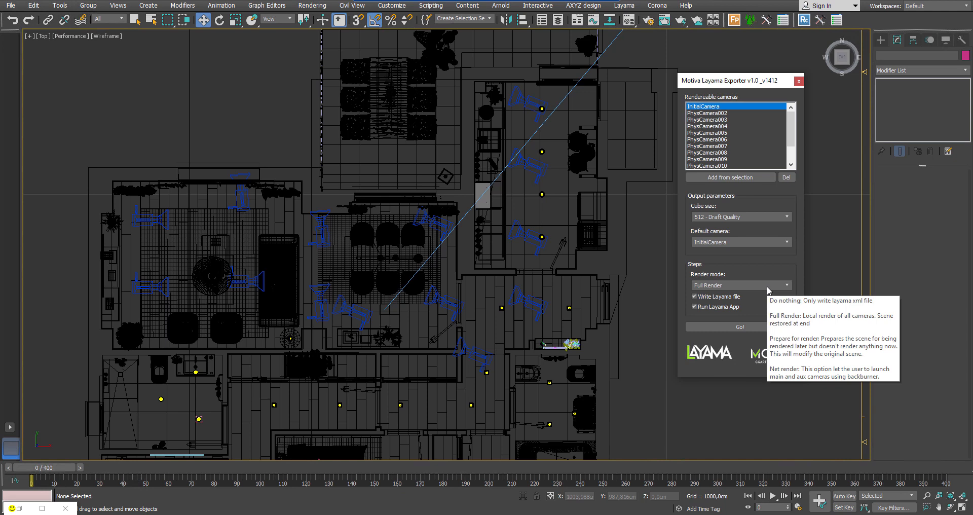
pyautogui.click(788, 285)
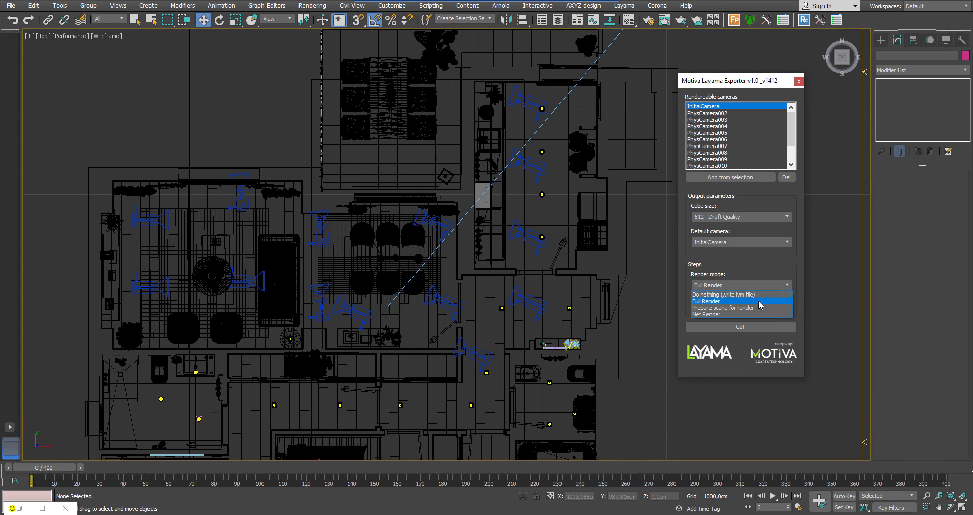
pyautogui.click(705, 301)
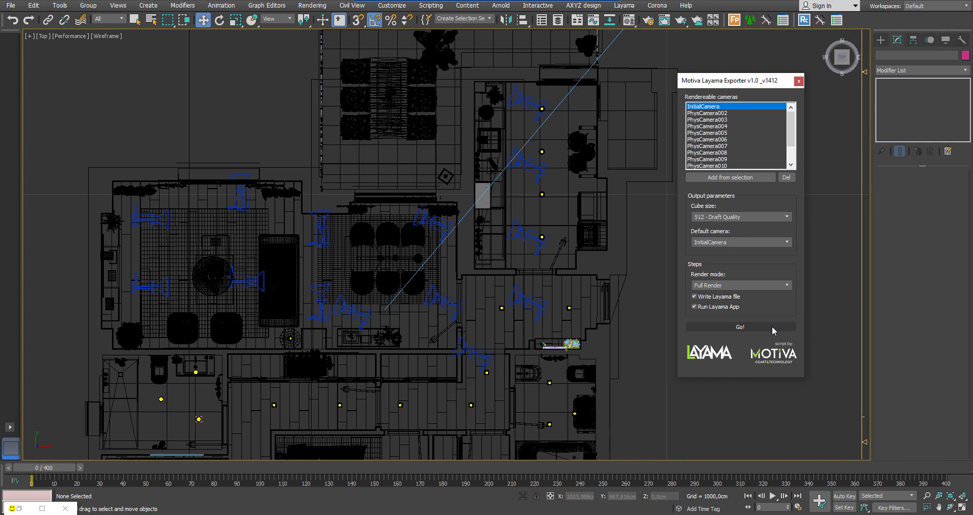
pyautogui.click(785, 285)
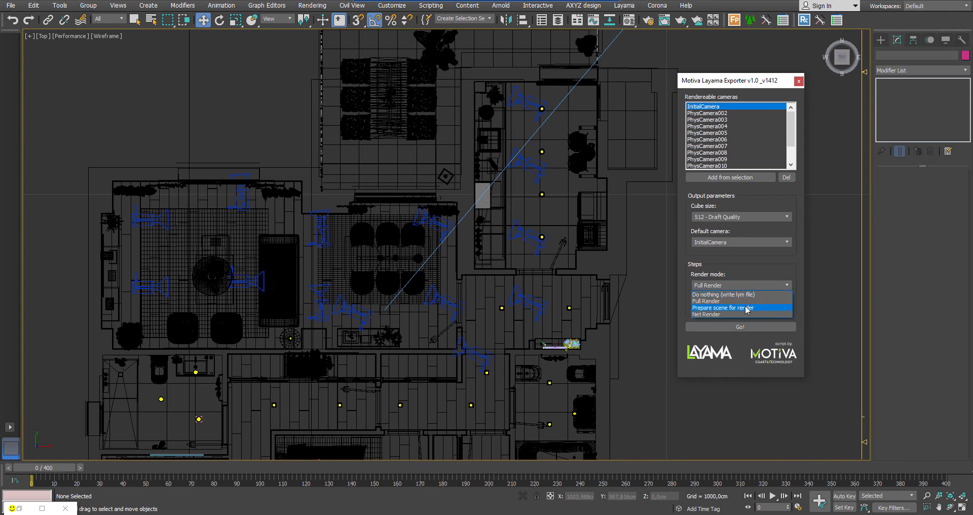
pyautogui.click(705, 301)
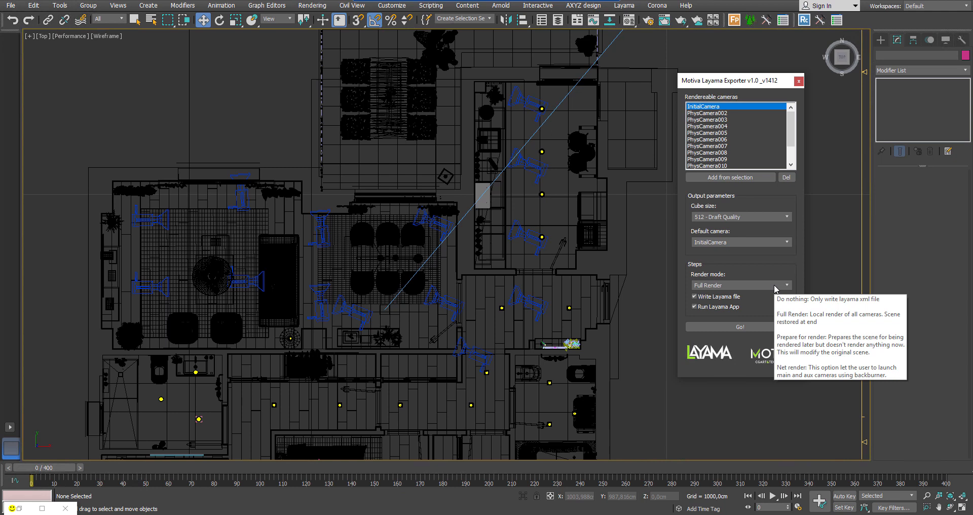
pyautogui.moveTo(775, 286)
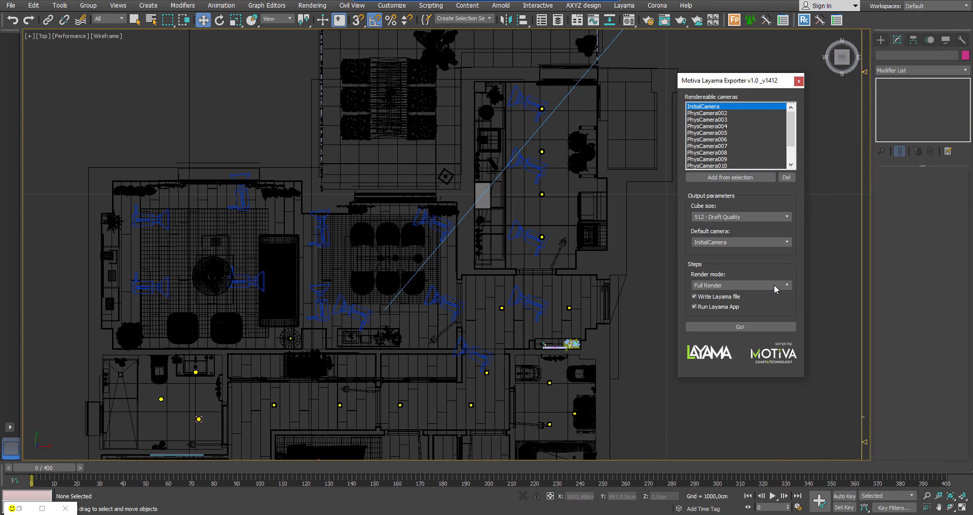
pyautogui.click(788, 285)
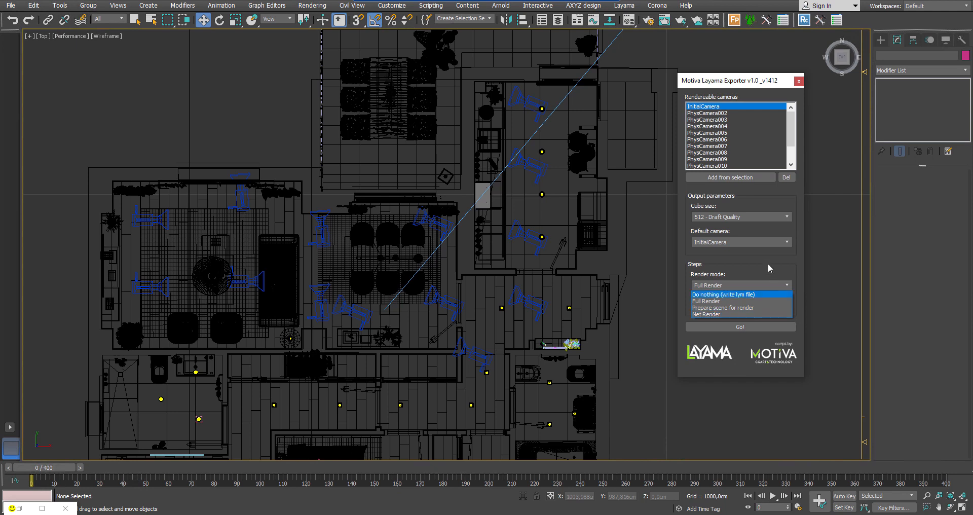
# Step: Switch the Layama Exporter render mode from Full Render to Net Render
pyautogui.click(706, 301)
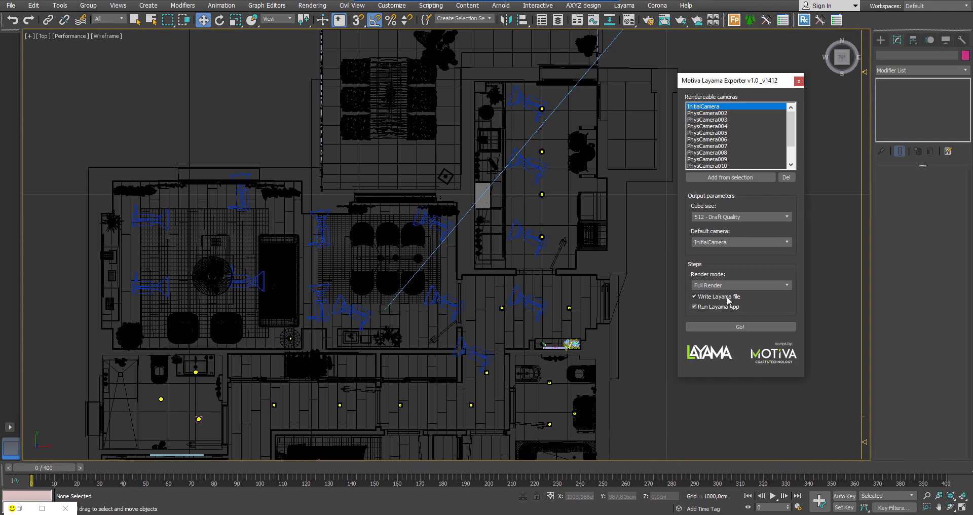
pyautogui.moveTo(736, 308)
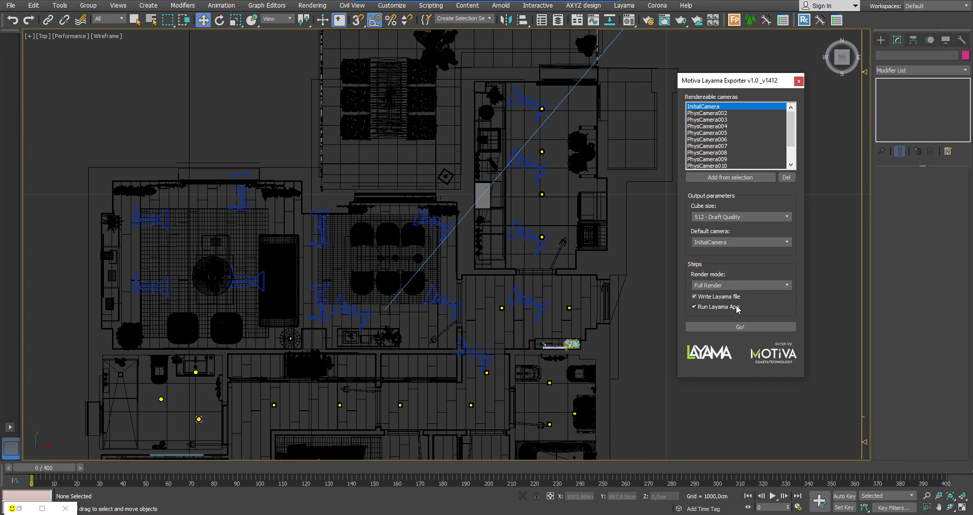
pyautogui.click(786, 285)
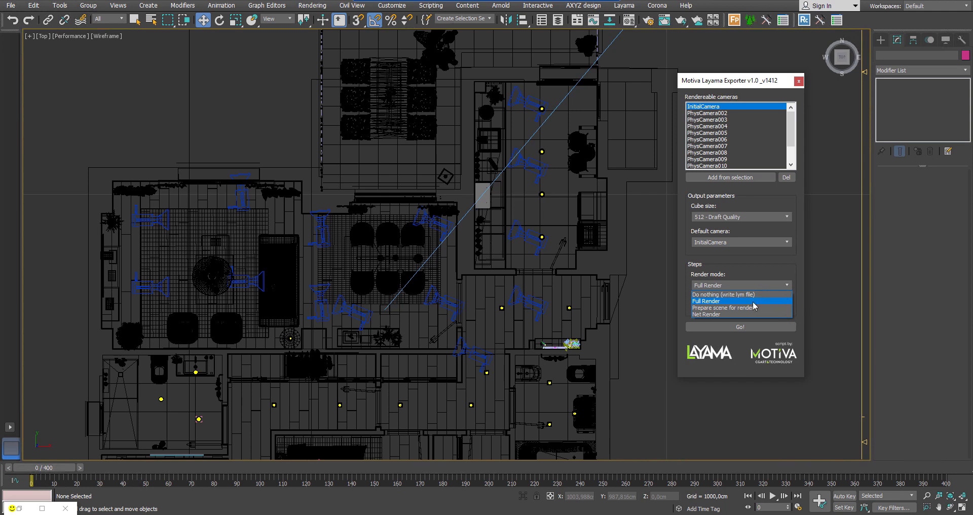
pyautogui.click(716, 314)
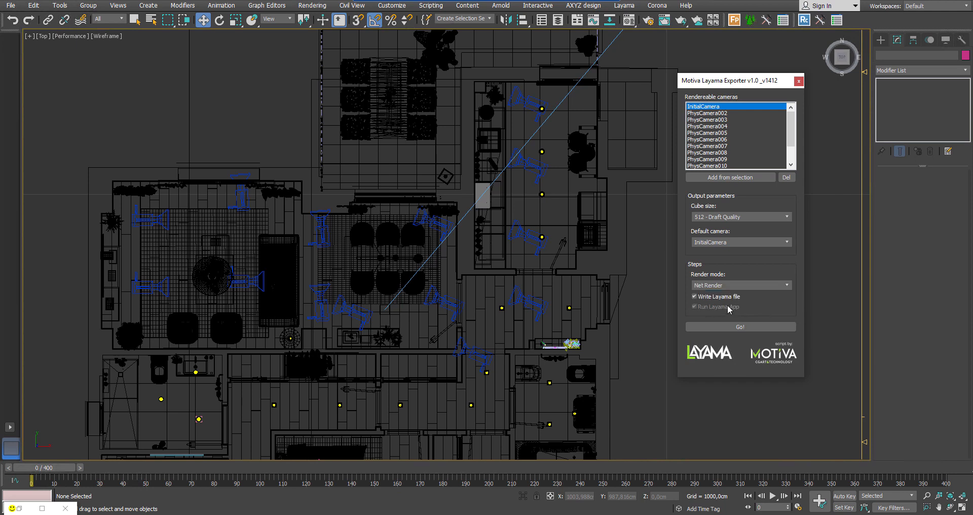
pyautogui.moveTo(729, 313)
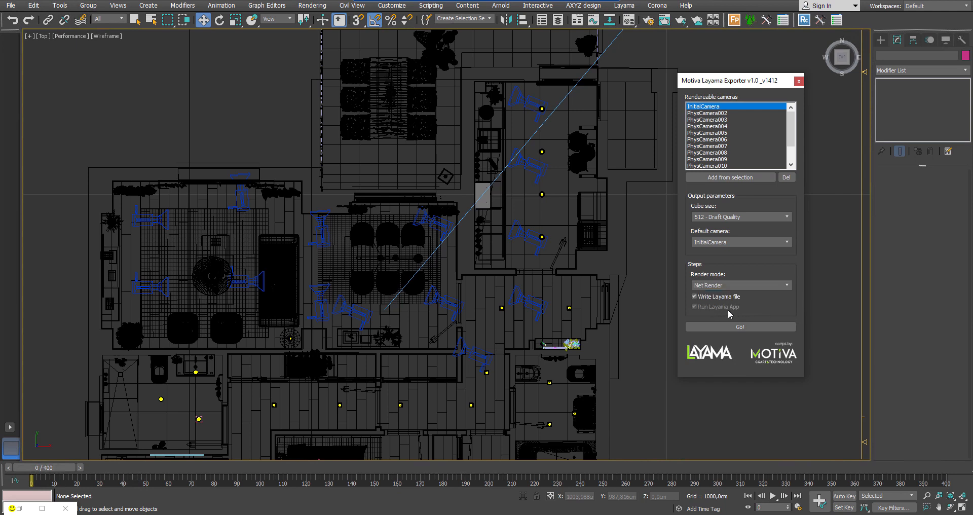